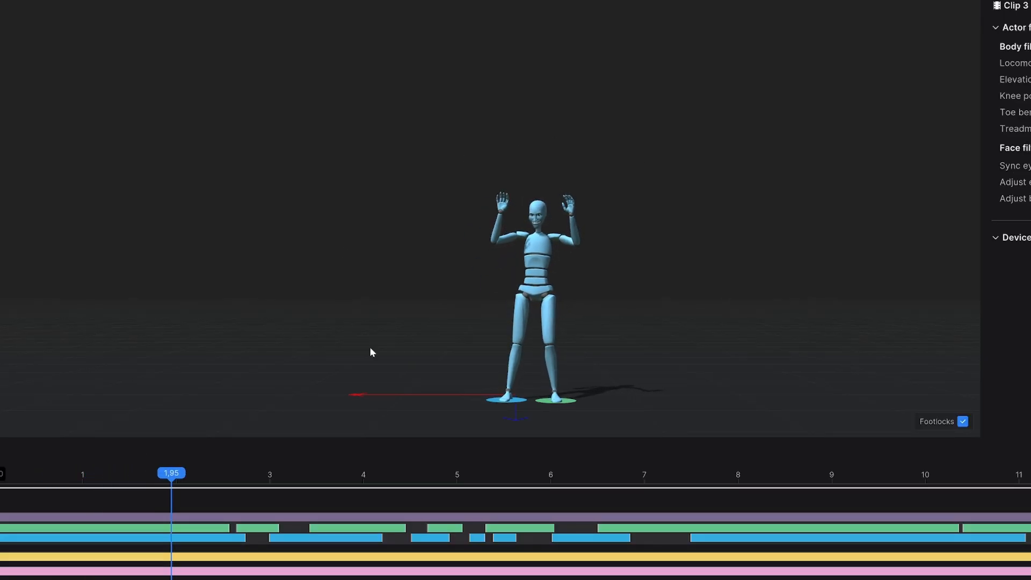
Queue only Clip 3 for FBX export, leaving Clip and Clip 2 unchecked.
left_click_drag(172, 472, 358, 472)
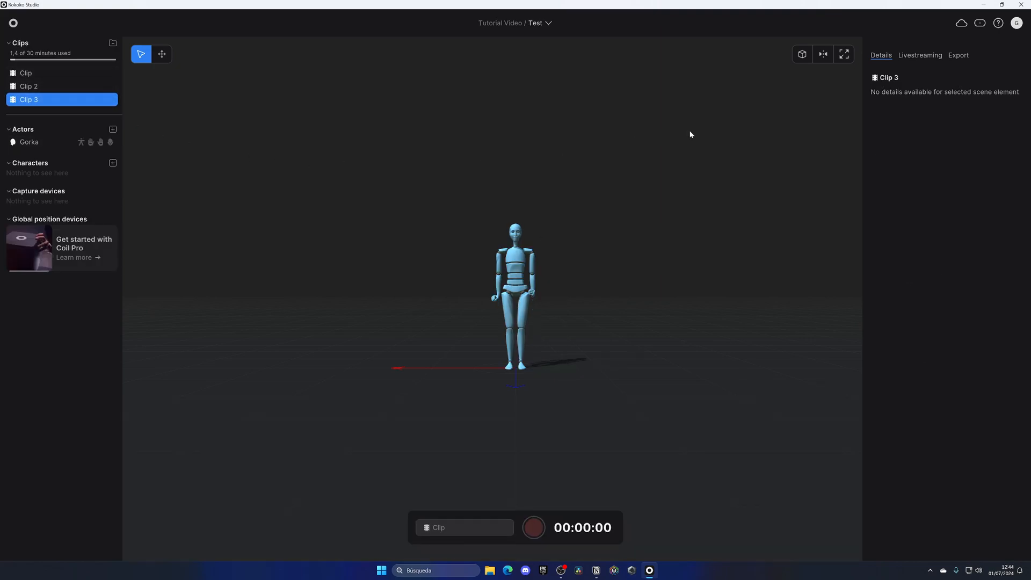
left_click(958, 55)
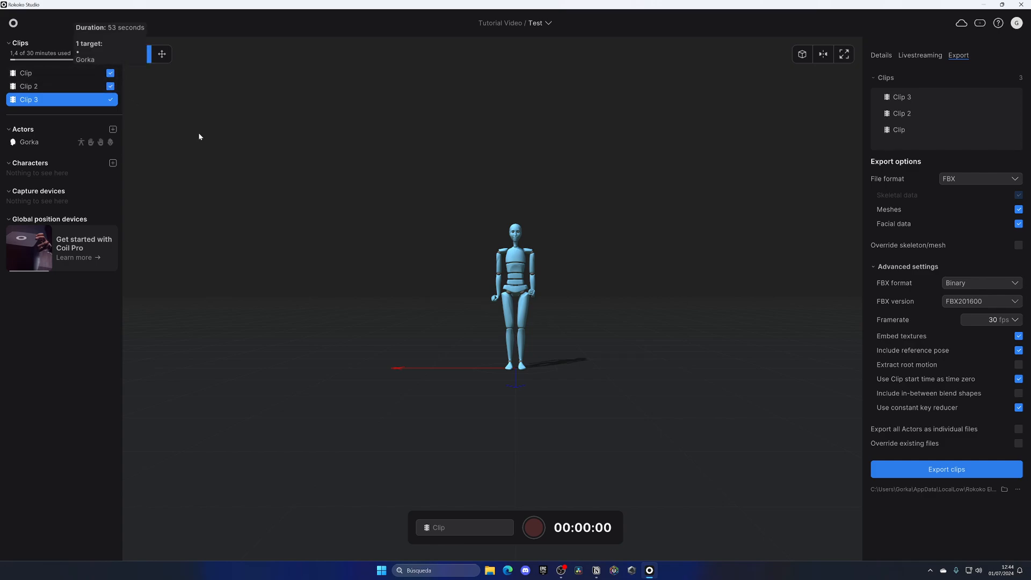
left_click(141, 54)
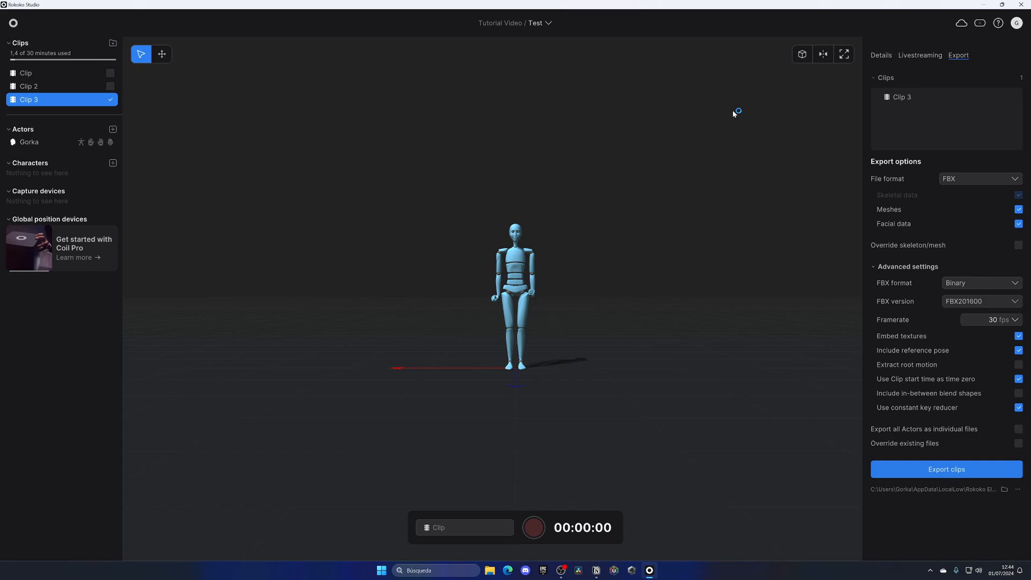
mouse_move(903, 123)
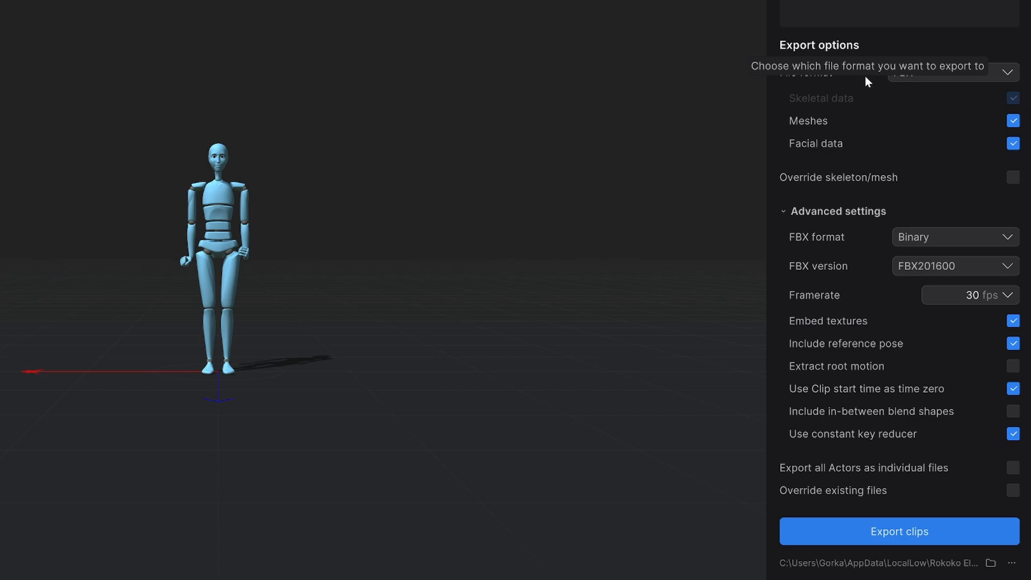
mouse_move(930, 129)
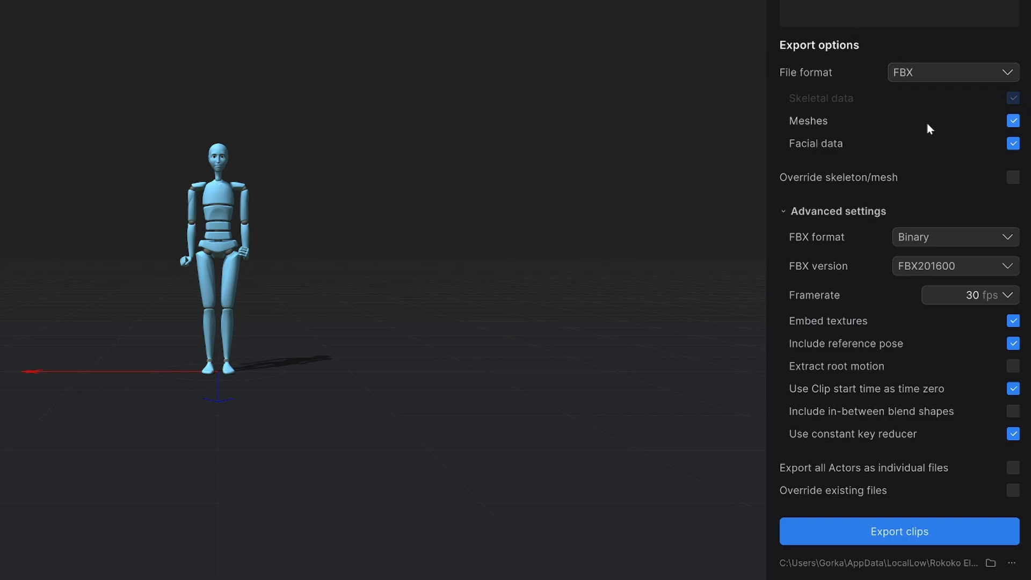
mouse_move(913, 446)
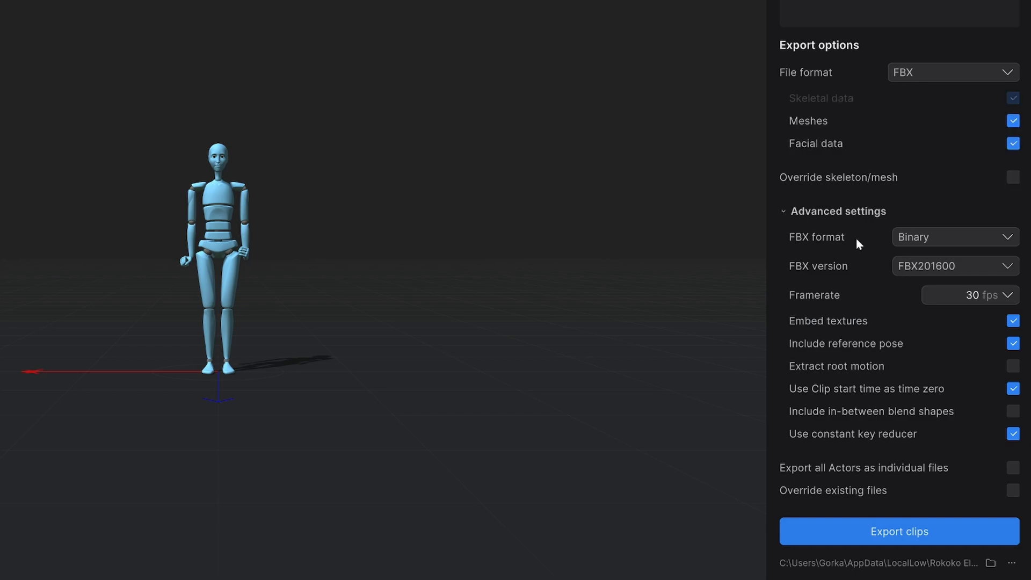
mouse_move(871, 272)
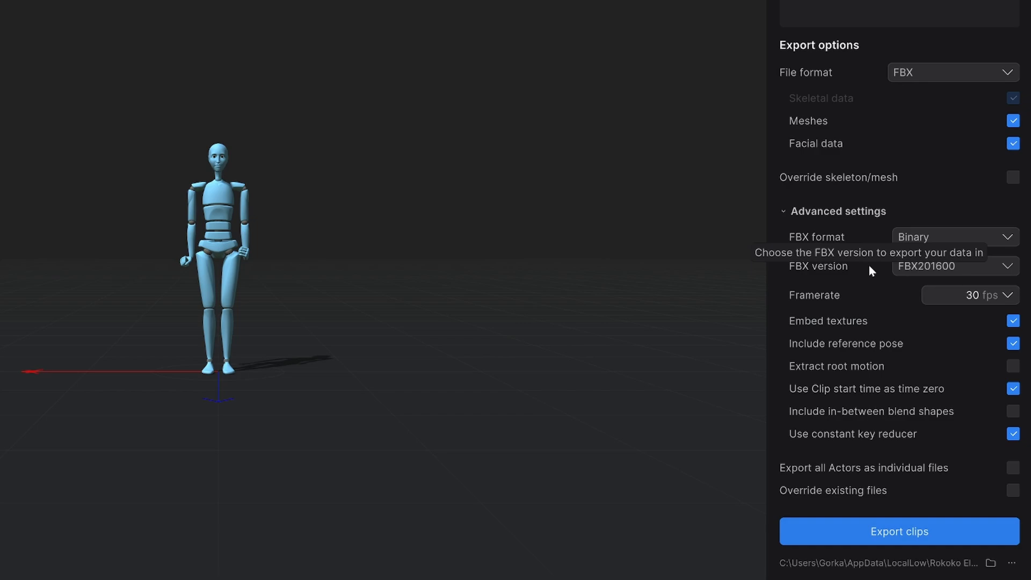
mouse_move(867, 306)
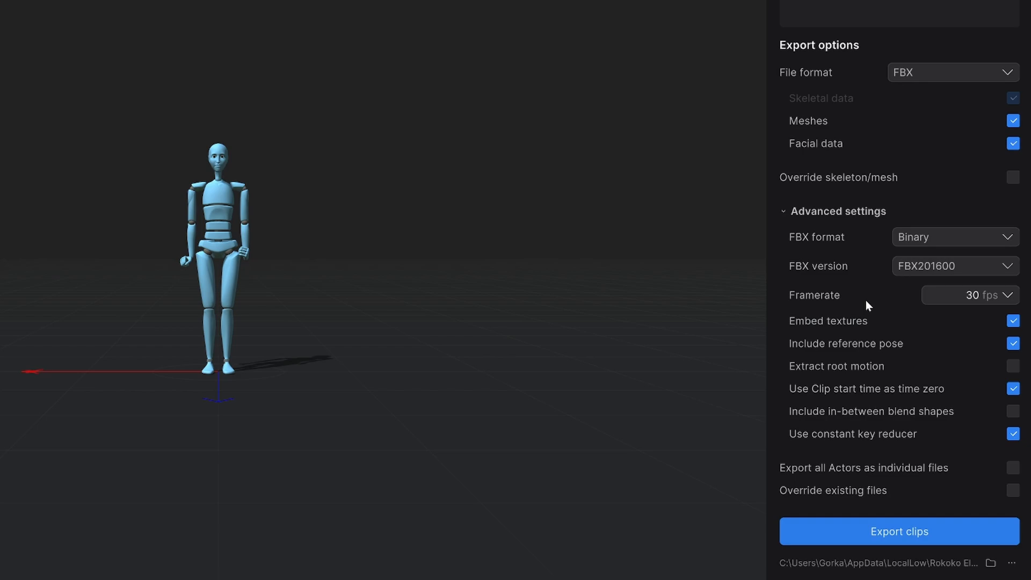
mouse_move(932, 300)
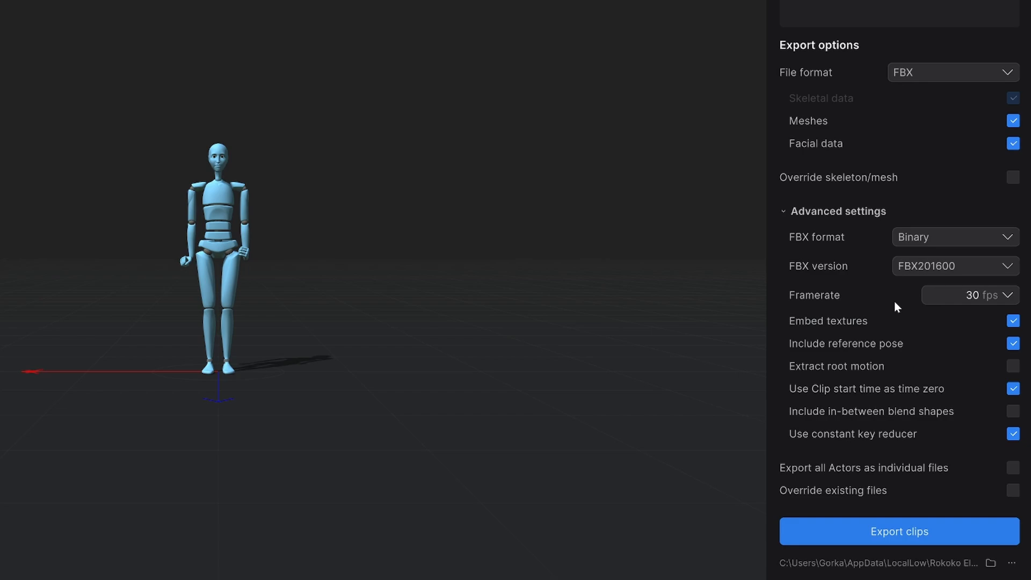
mouse_move(847, 375)
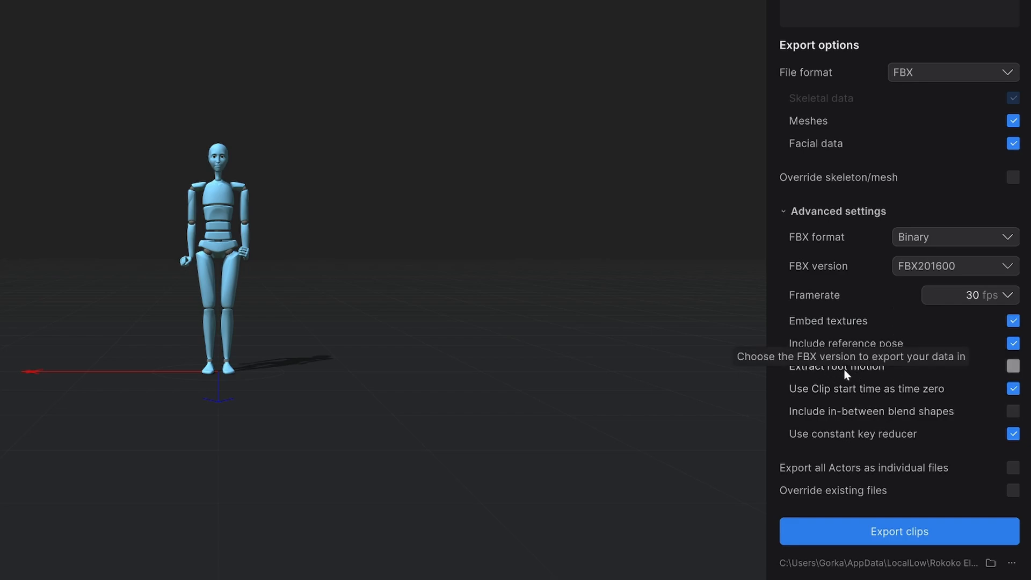
mouse_move(644, 393)
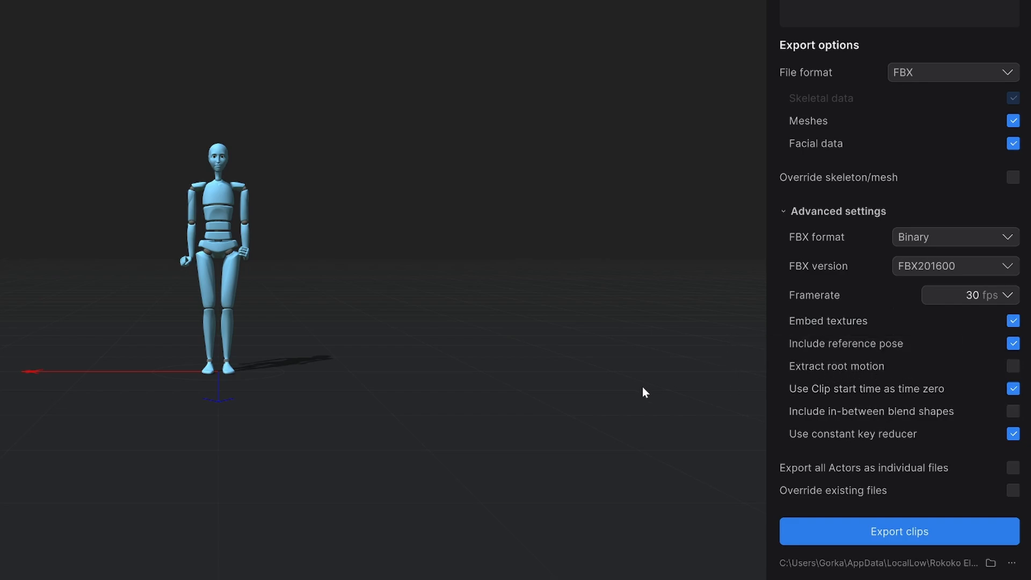
mouse_move(688, 375)
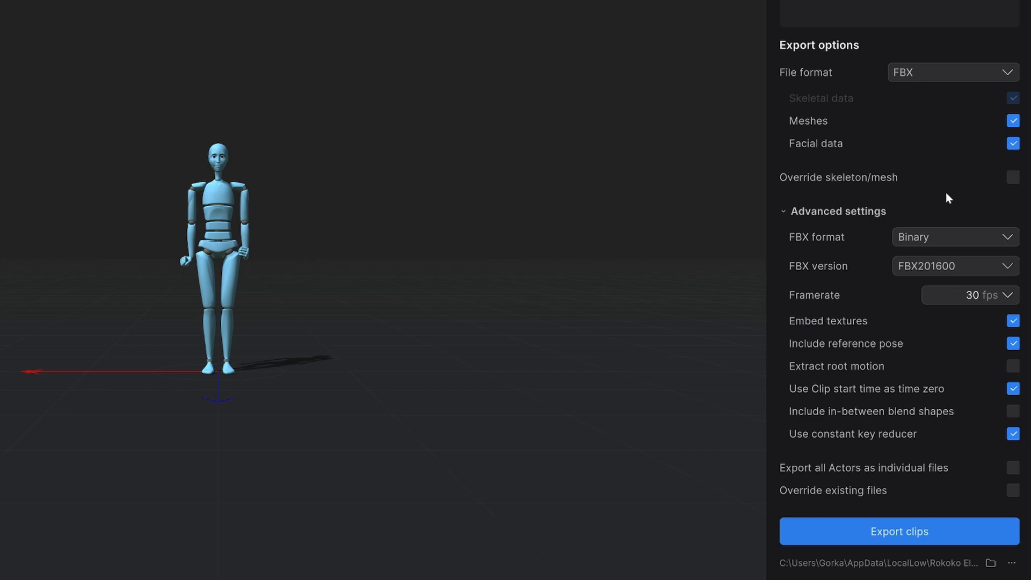
Enable Override skeleton/mesh and keep the Manny (UE5) preset selected.
left_click(1013, 177)
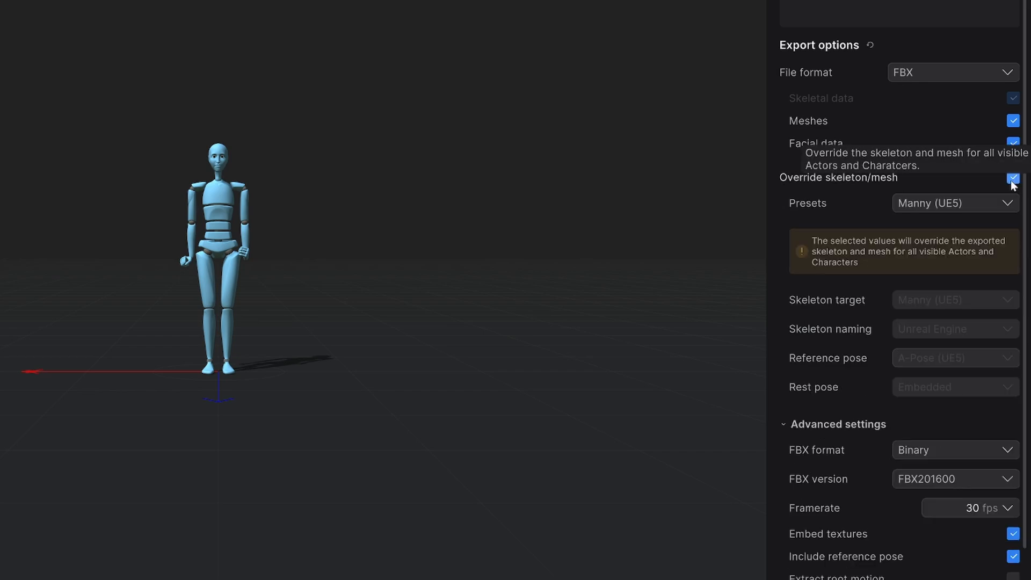
left_click(954, 203)
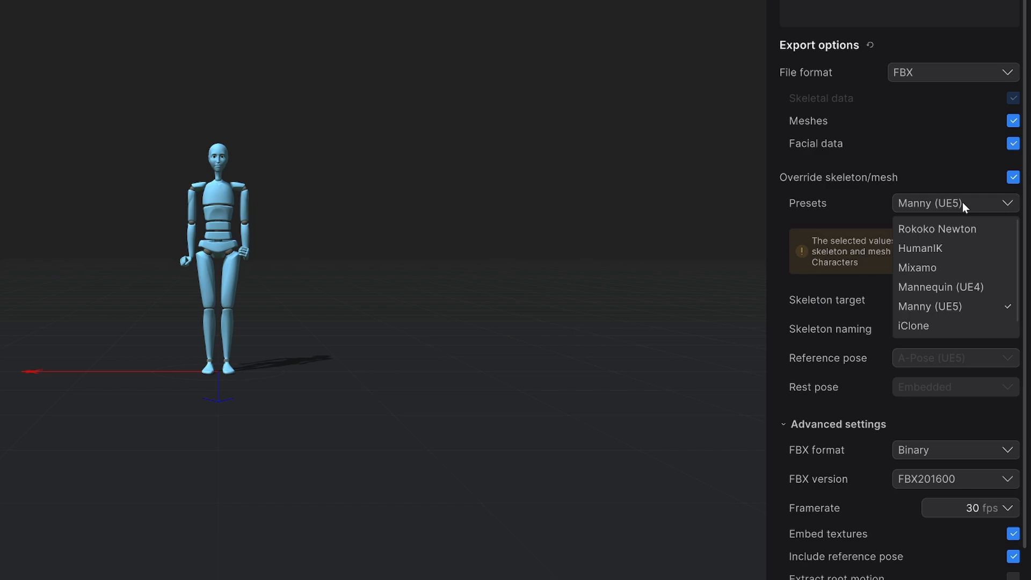
mouse_move(943, 309)
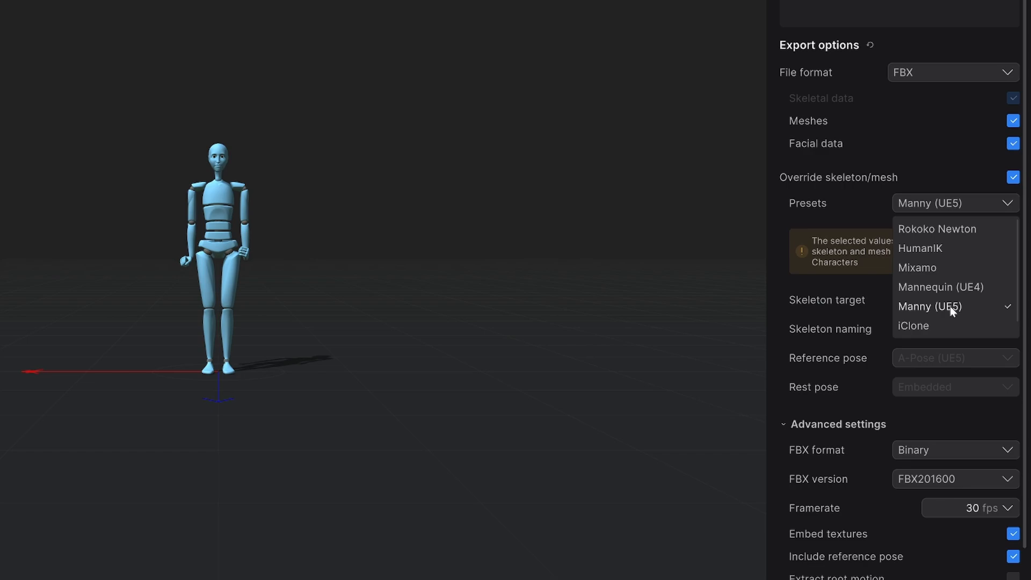
mouse_move(956, 295)
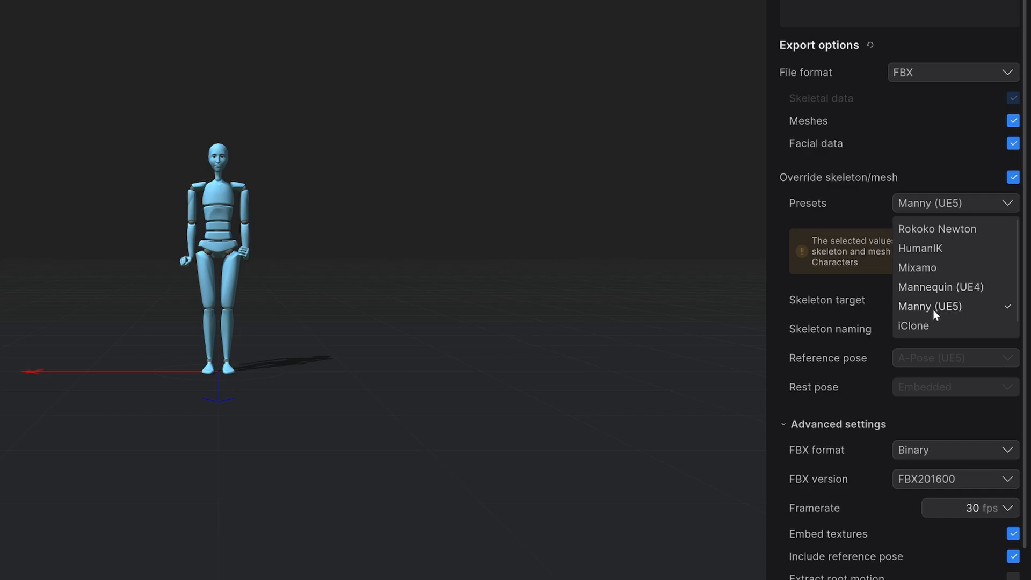
left_click(929, 306)
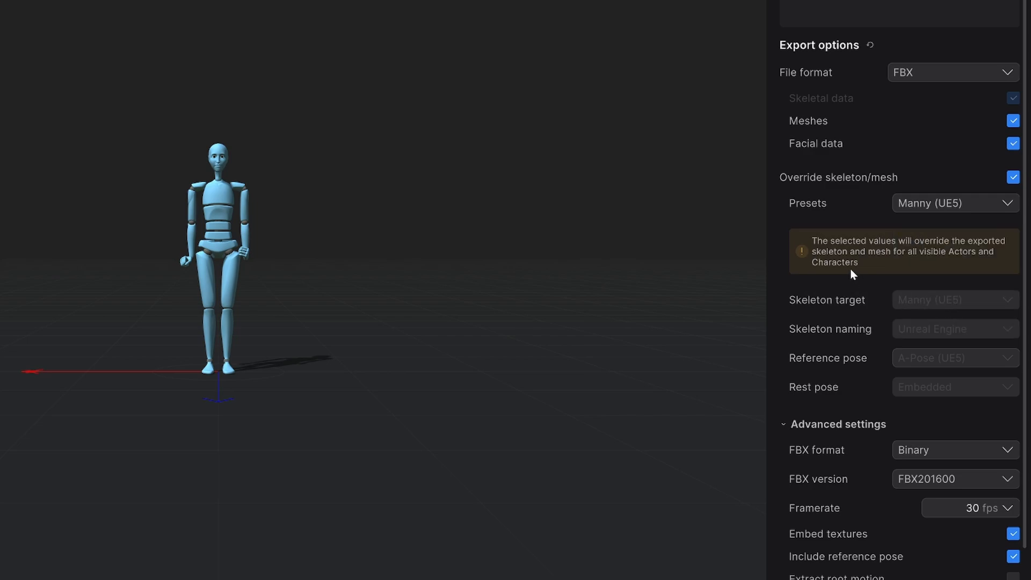
left_click(954, 203)
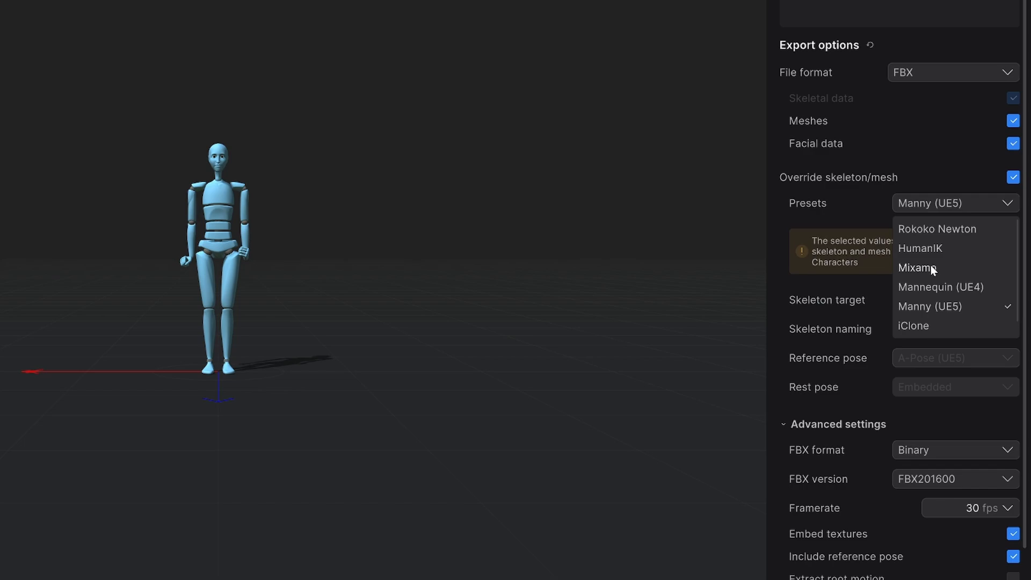
mouse_move(942, 207)
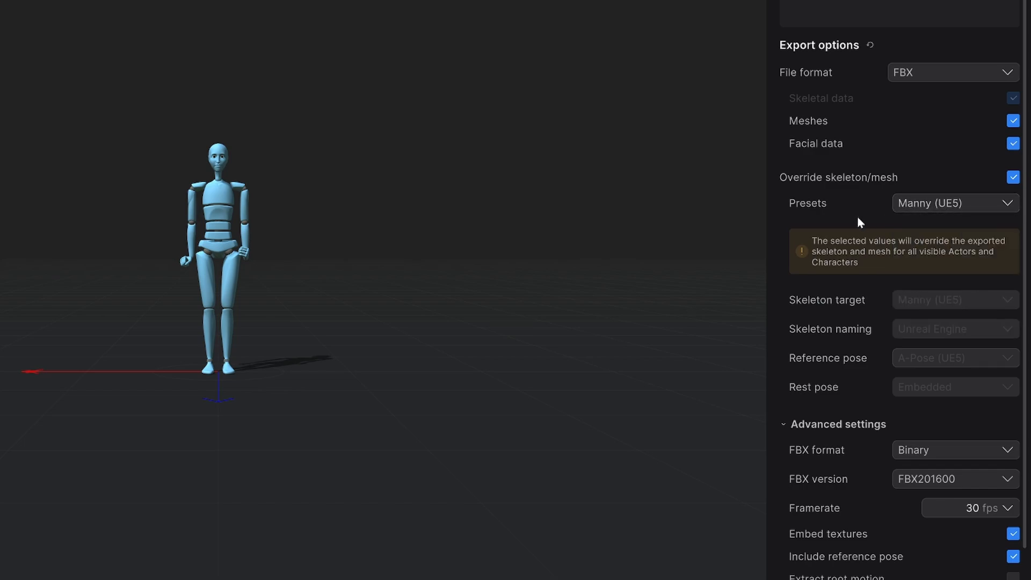
mouse_move(883, 230)
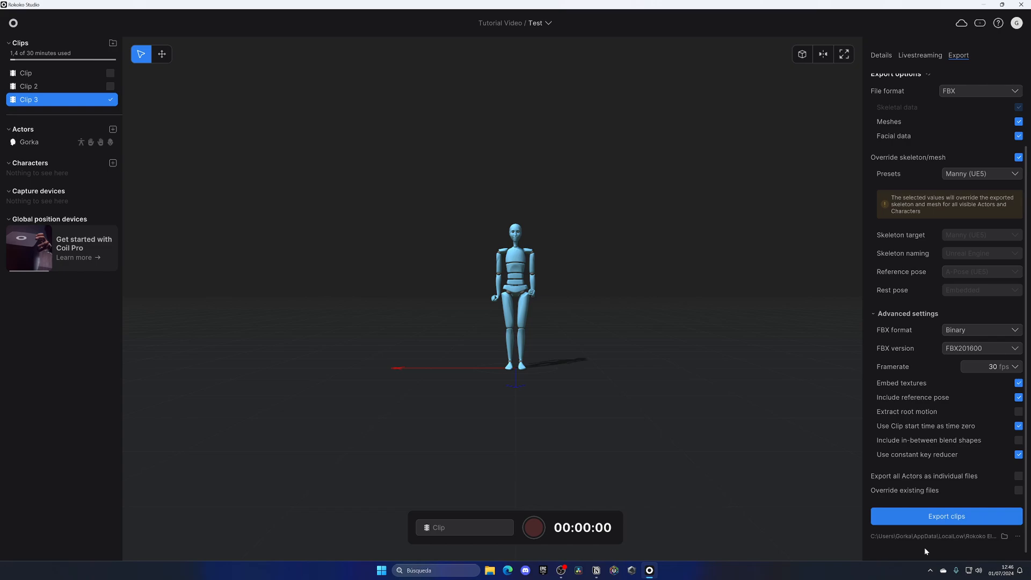
mouse_move(125, 77)
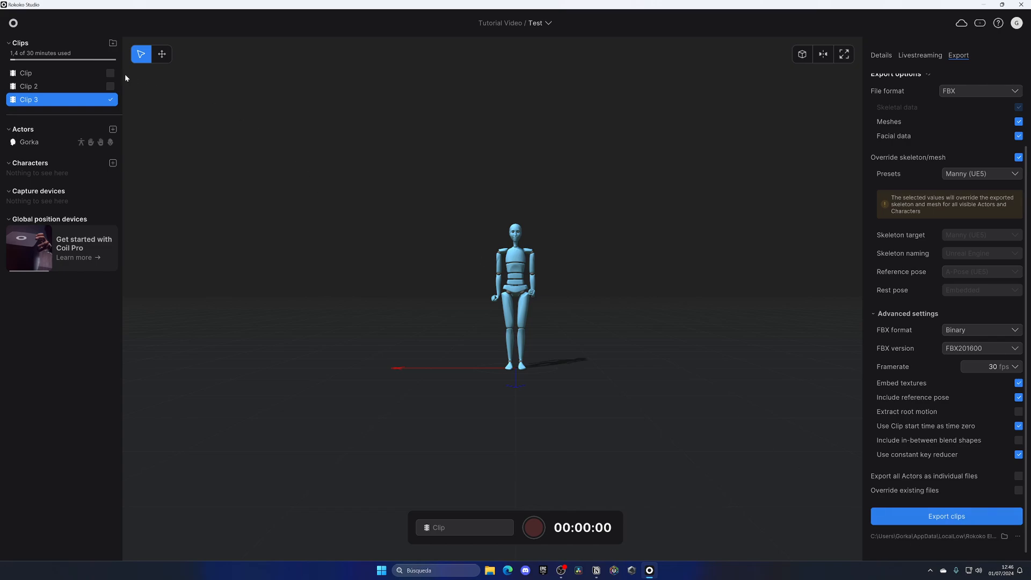
mouse_move(926, 502)
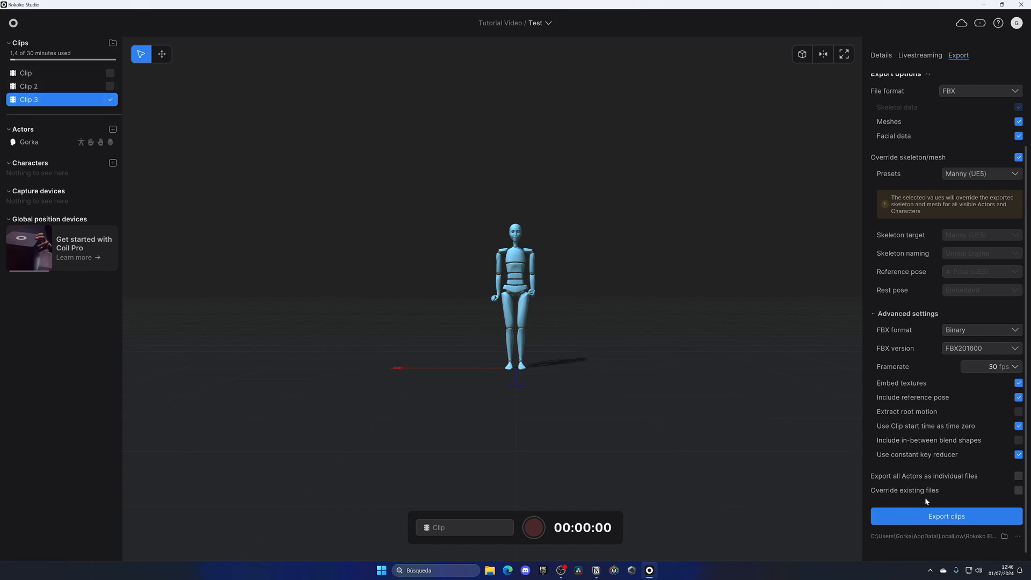
Export Clip 3 to FBX with the Manny (UE5) override.
left_click(945, 516)
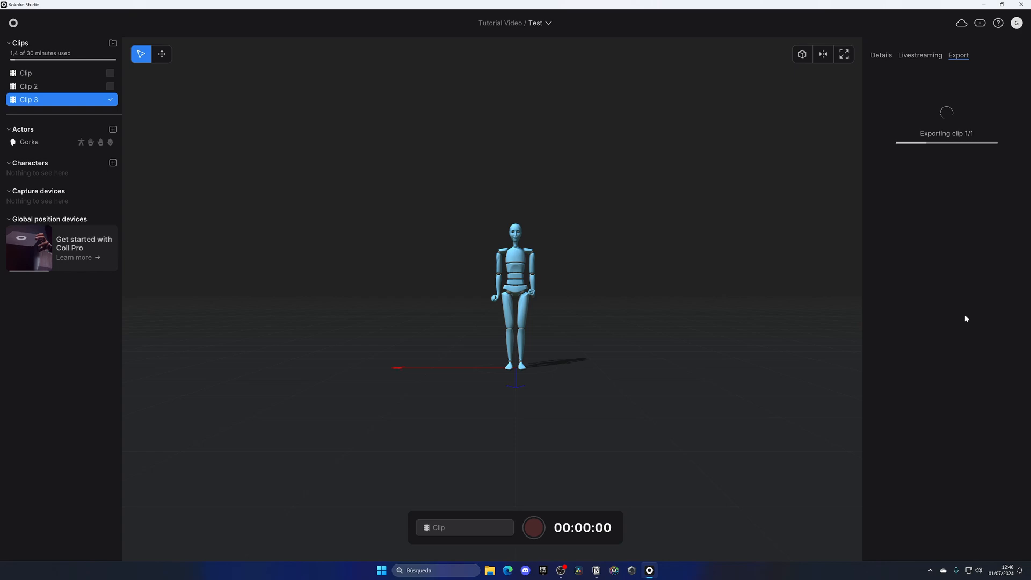
mouse_move(954, 186)
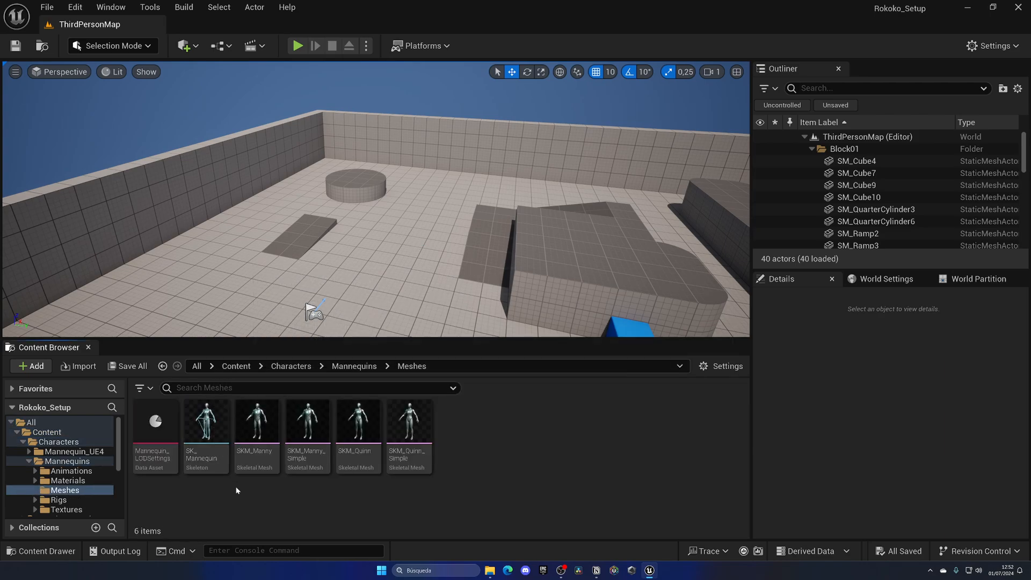
Return to the top Content folder and bring up Add Feature or Content Pack.
left_click(290, 365)
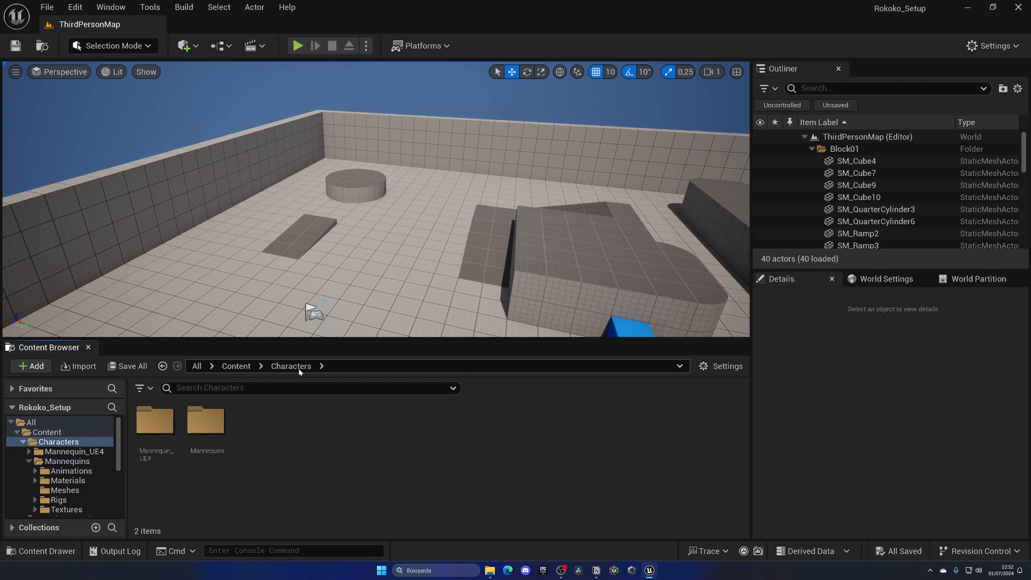
double_click(156, 424)
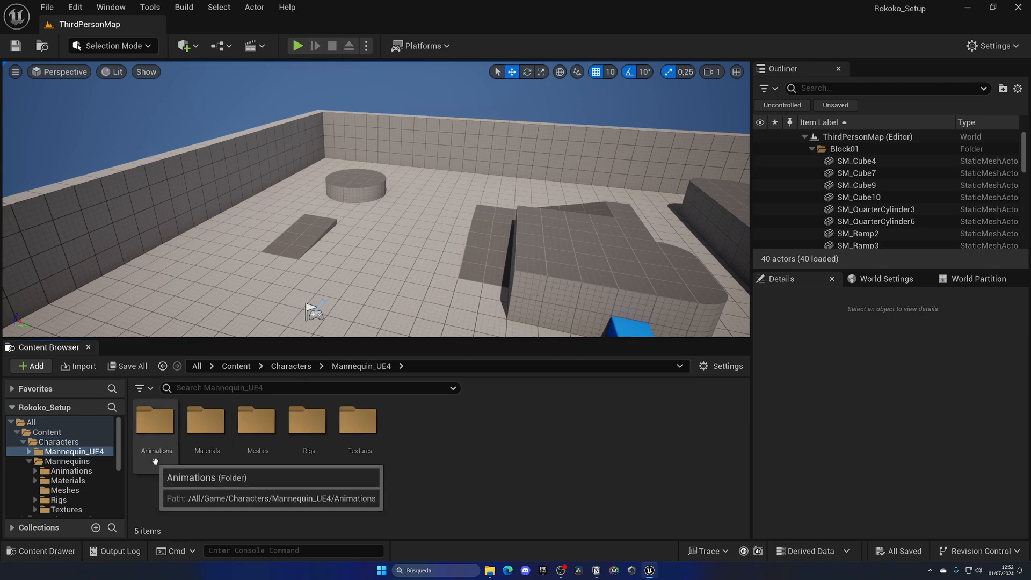
left_click(235, 365)
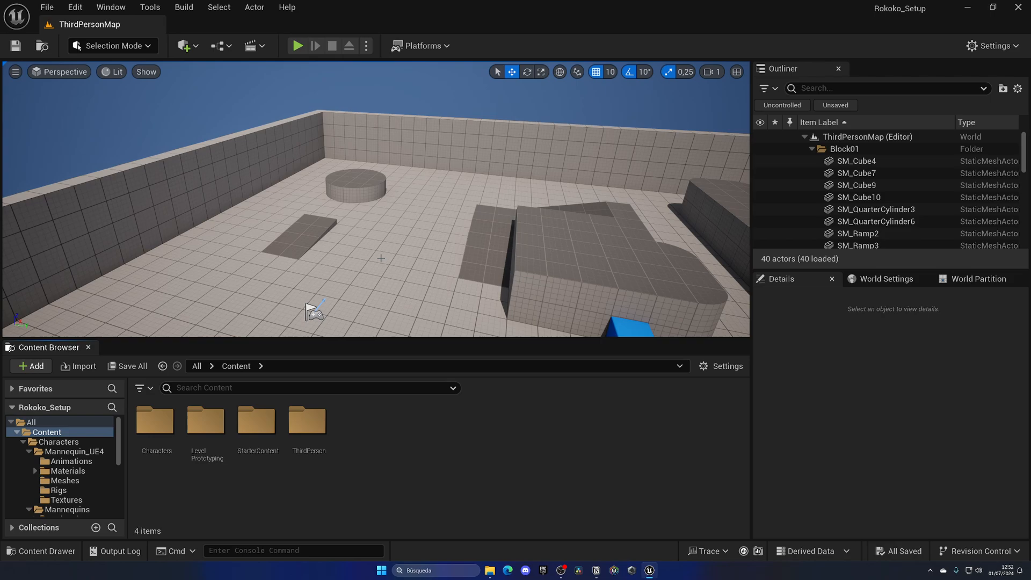
left_click(30, 366)
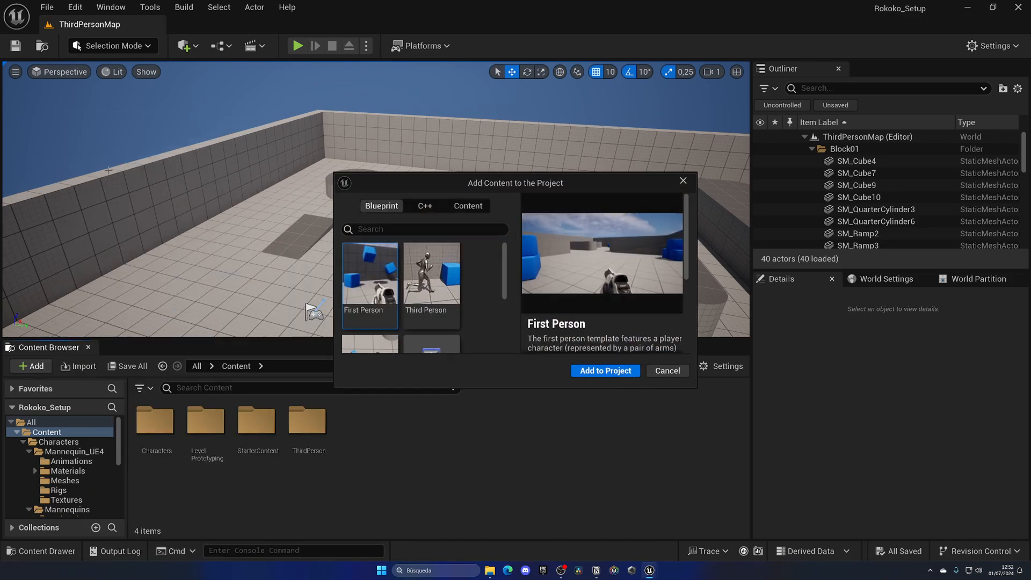
Cancel the Add Content dialog without adding the Third Person pack.
left_click(431, 285)
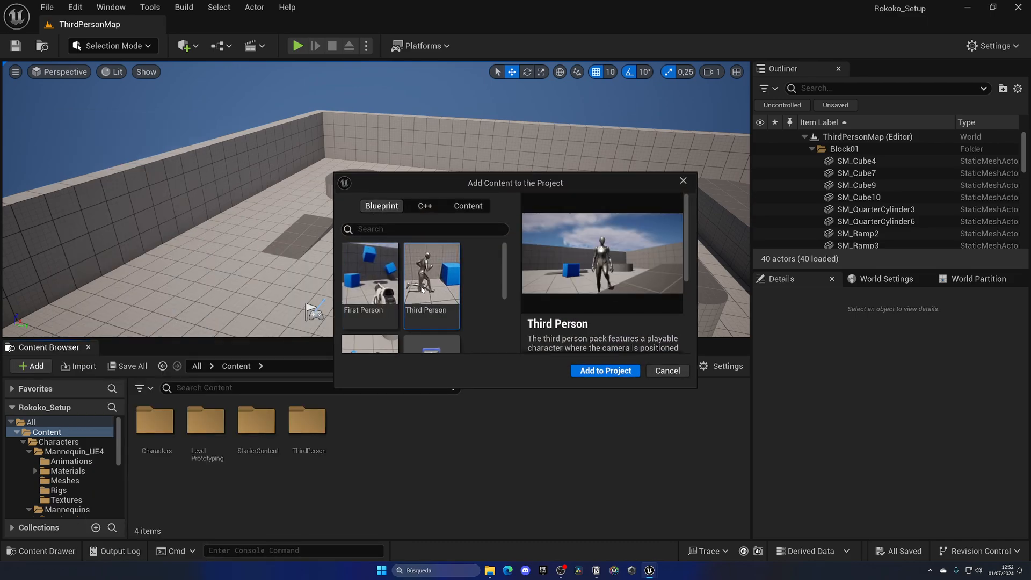
mouse_move(465, 310)
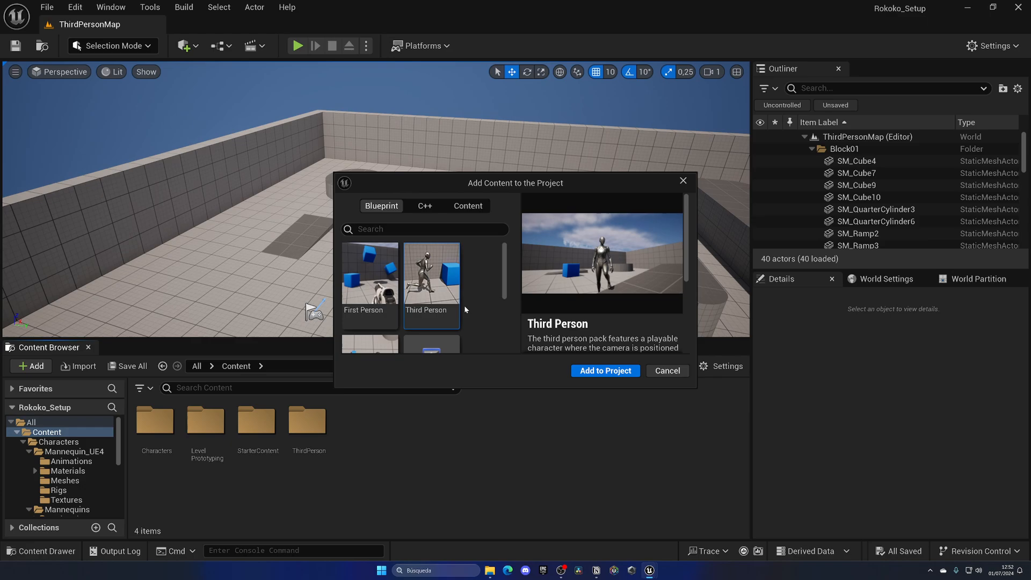
left_click(665, 371)
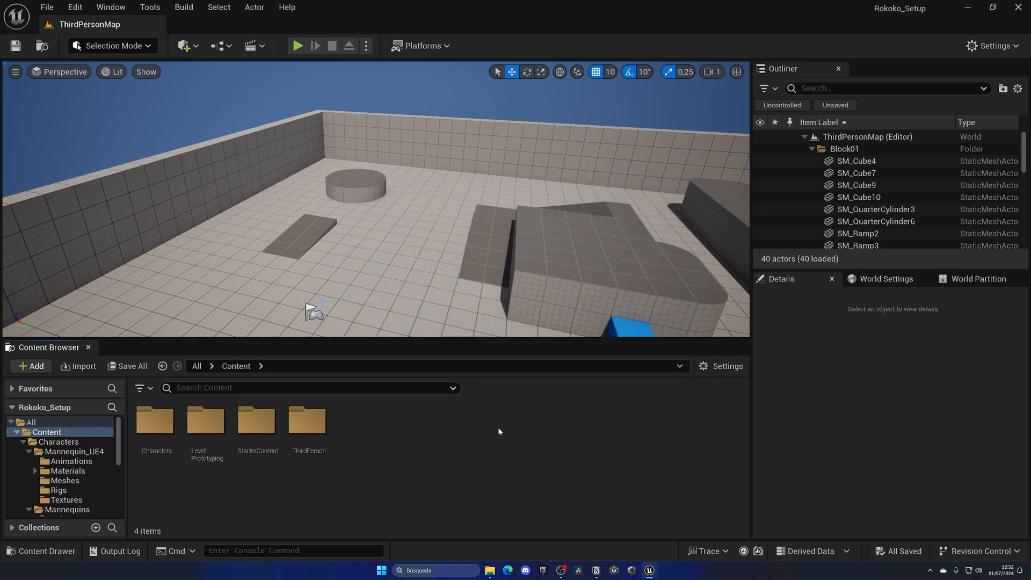
mouse_move(455, 433)
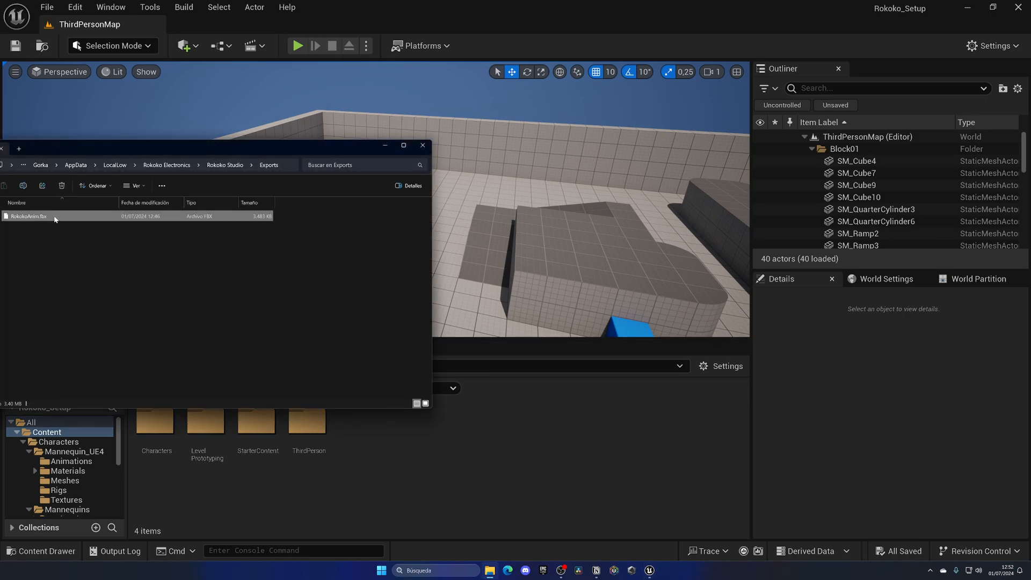
Bring RokokoAnim.fbx into the project with Import Mesh turned off so only animation imports.
double_click(28, 216)
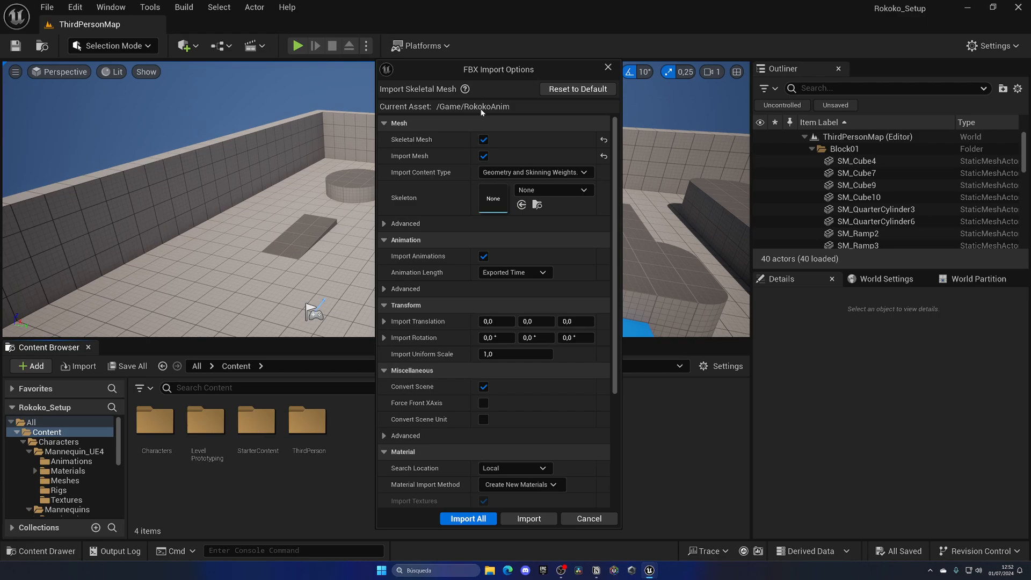
mouse_move(522, 109)
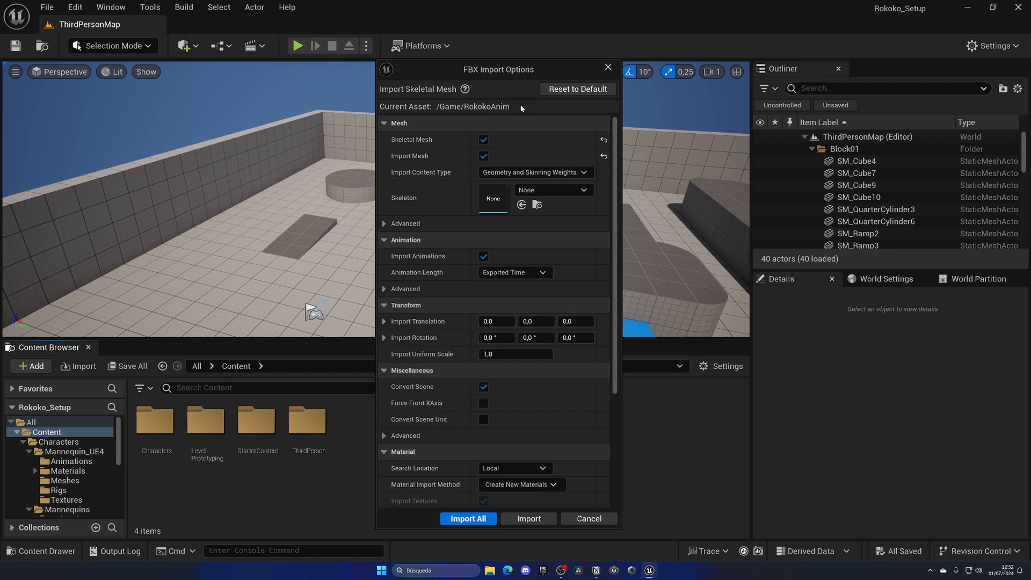
mouse_move(553, 118)
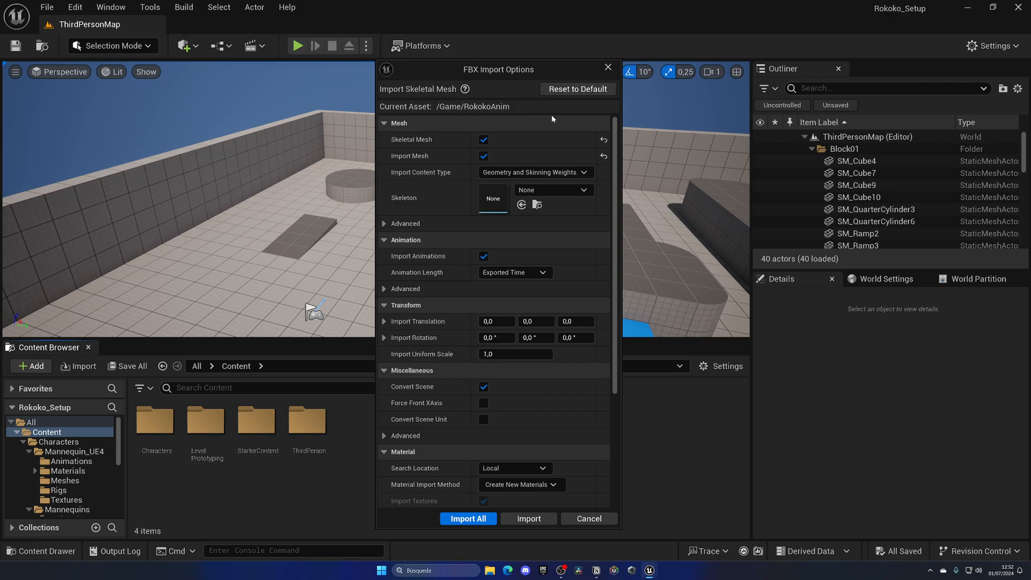
left_click(483, 256)
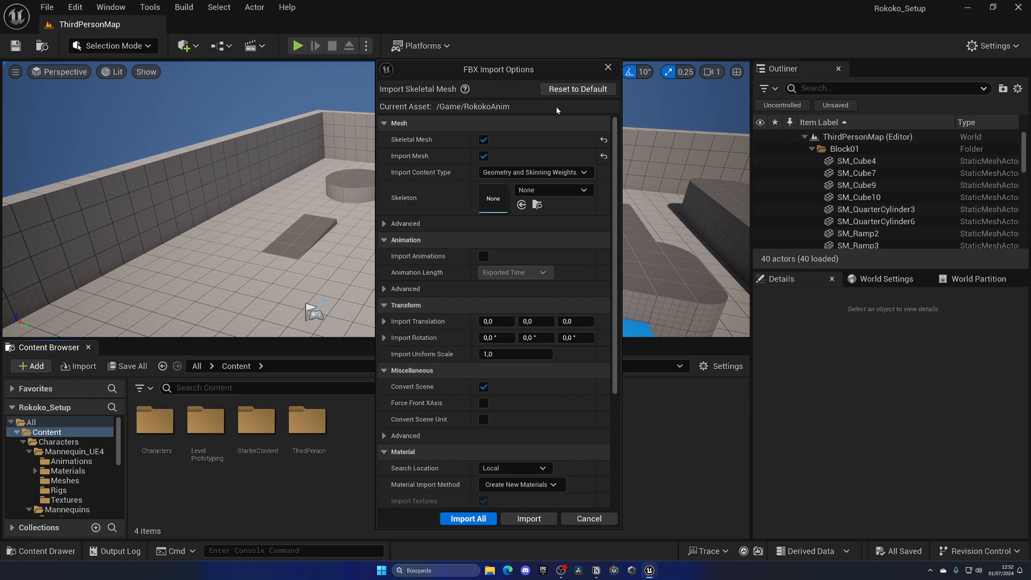
mouse_move(557, 111)
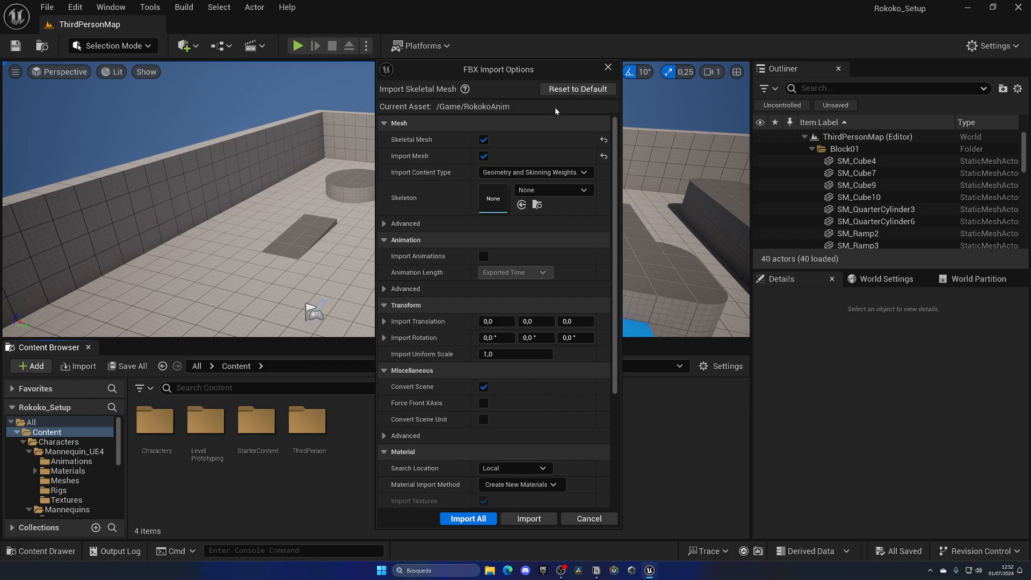
mouse_move(518, 160)
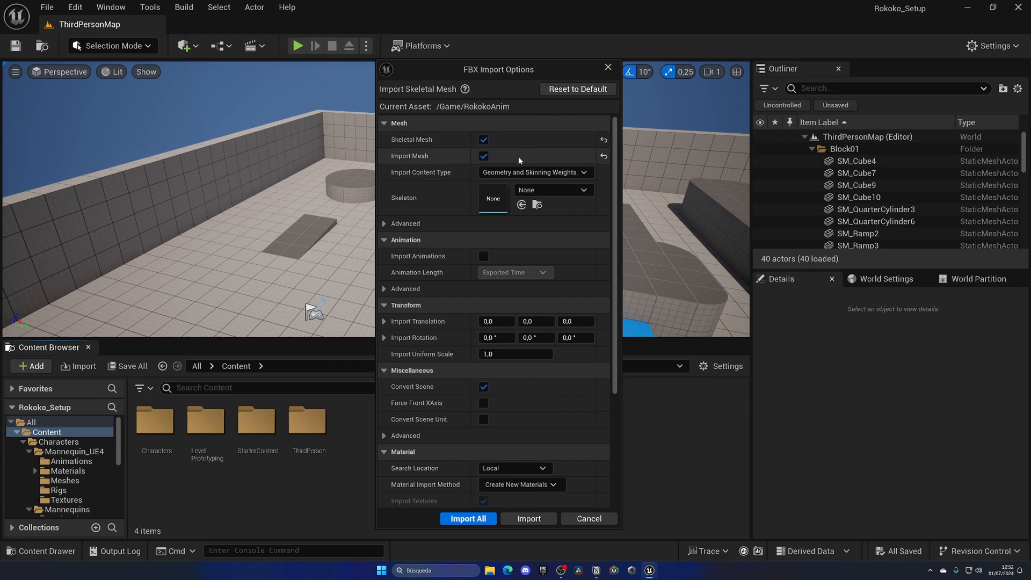
left_click(483, 140)
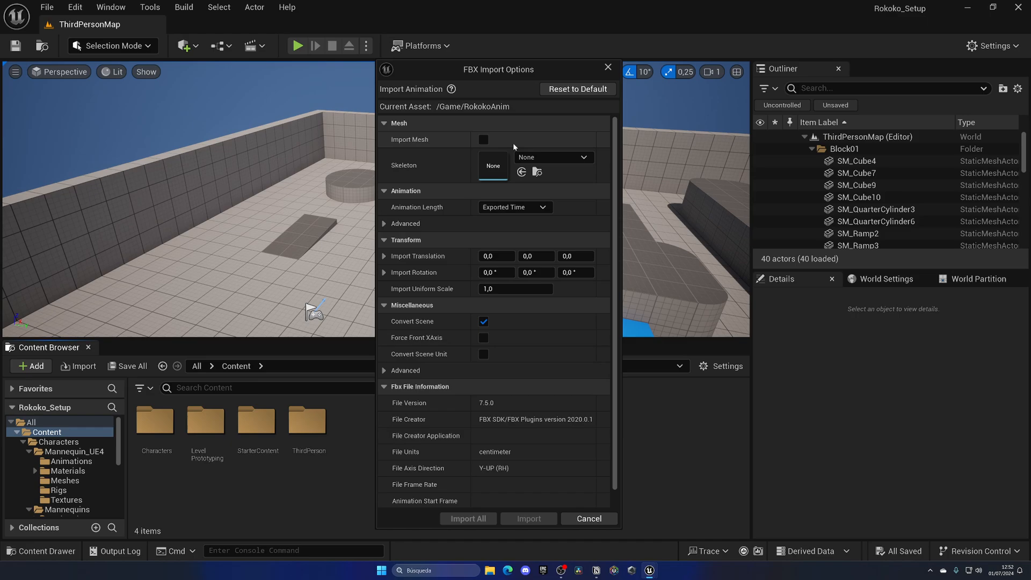
Assign SK_Mannequin as the skeleton for the RokokoAnim import.
left_click(581, 157)
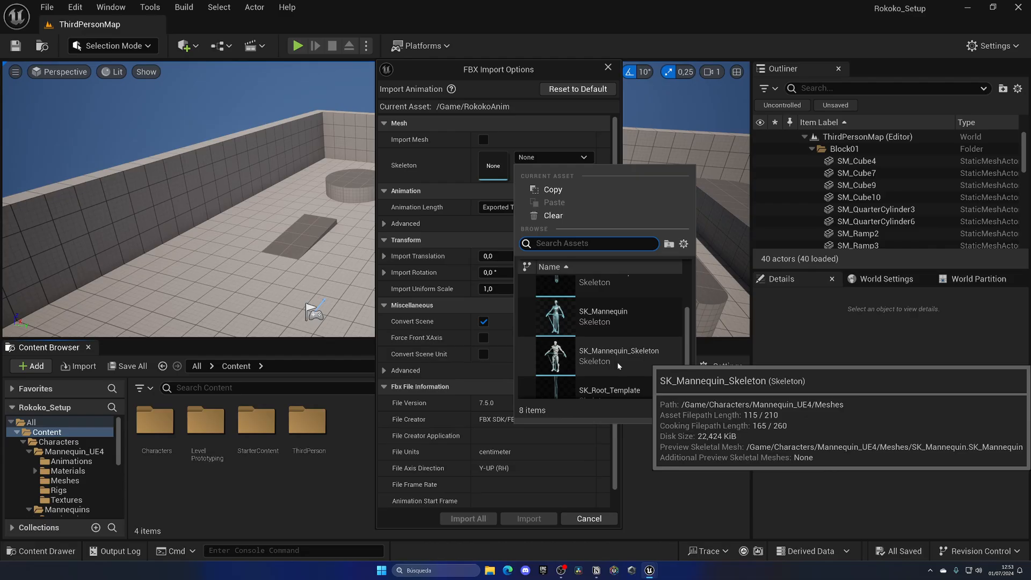
mouse_move(619, 335)
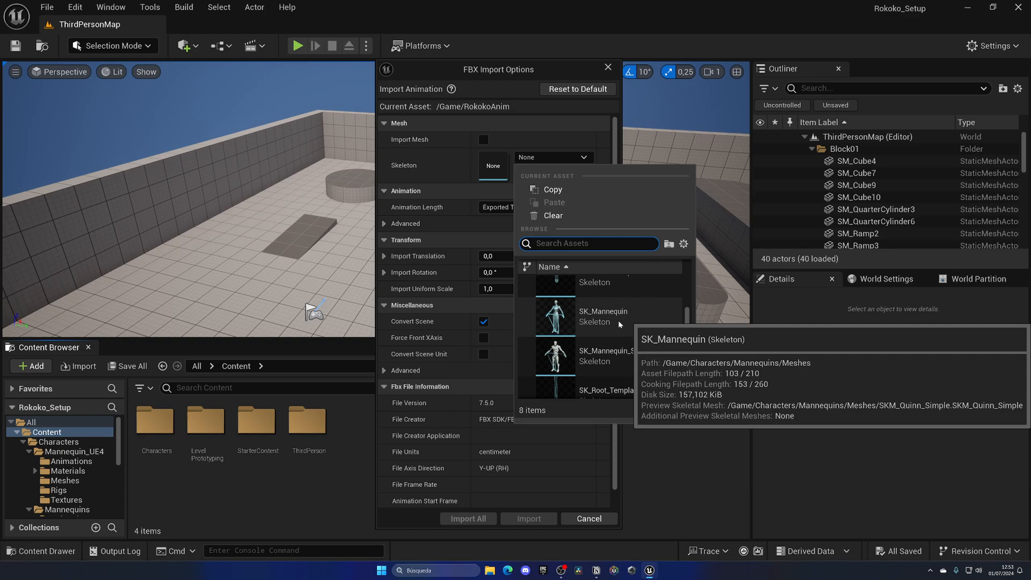
left_click(603, 316)
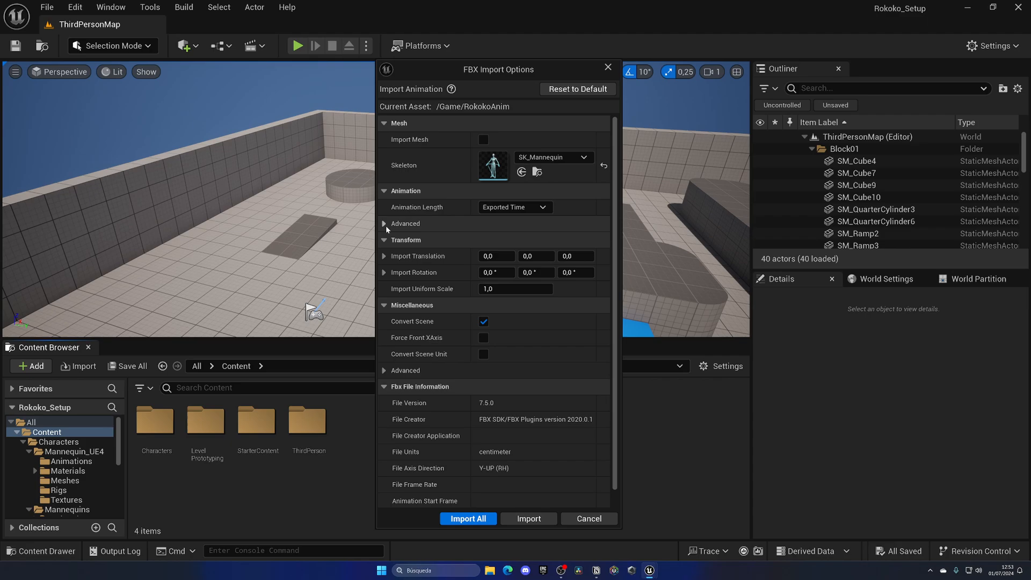
Review the advanced animation options and Import All to create the RokokoAnim sequence.
left_click(385, 223)
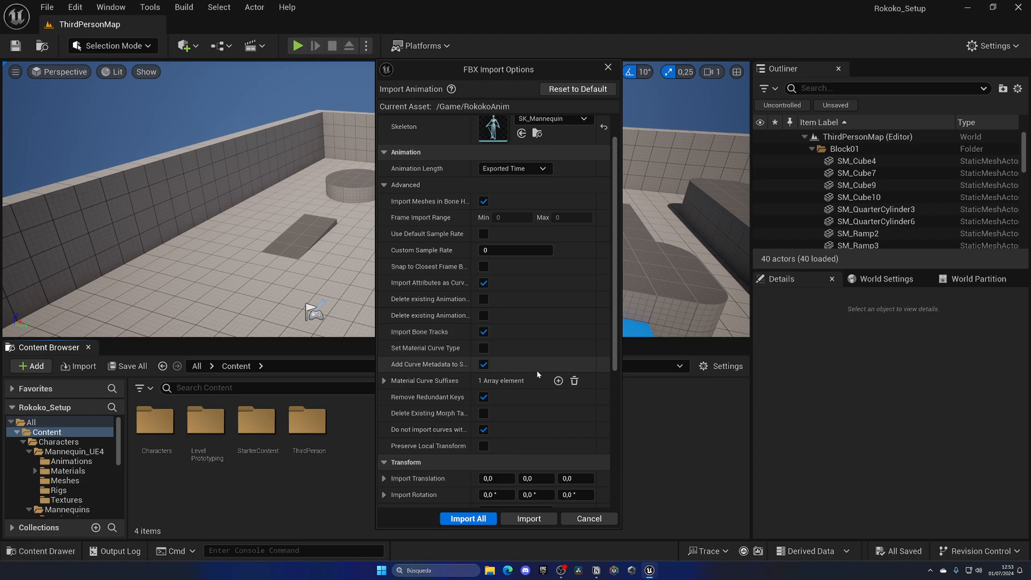
mouse_move(428, 418)
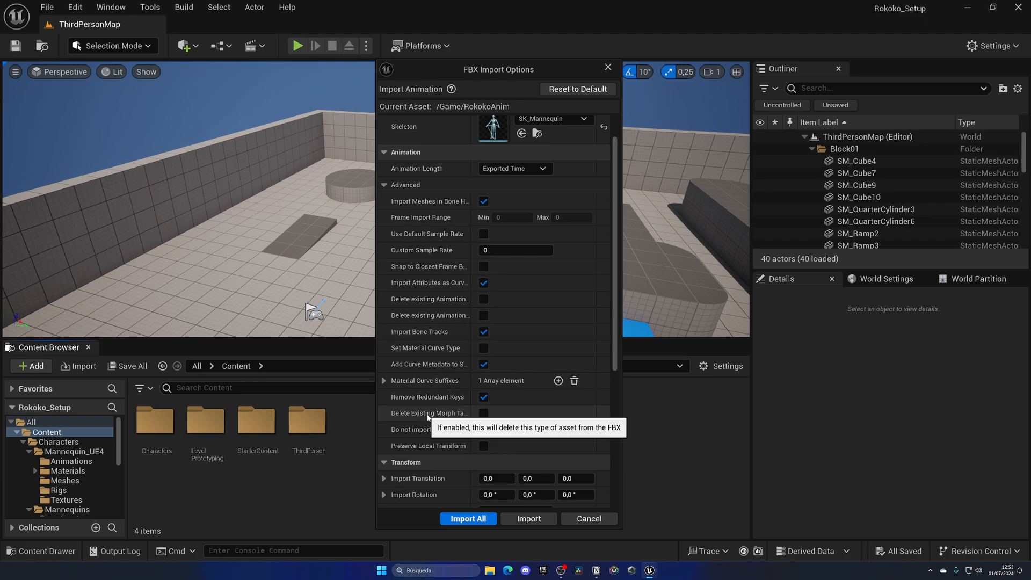
scroll("down", 3)
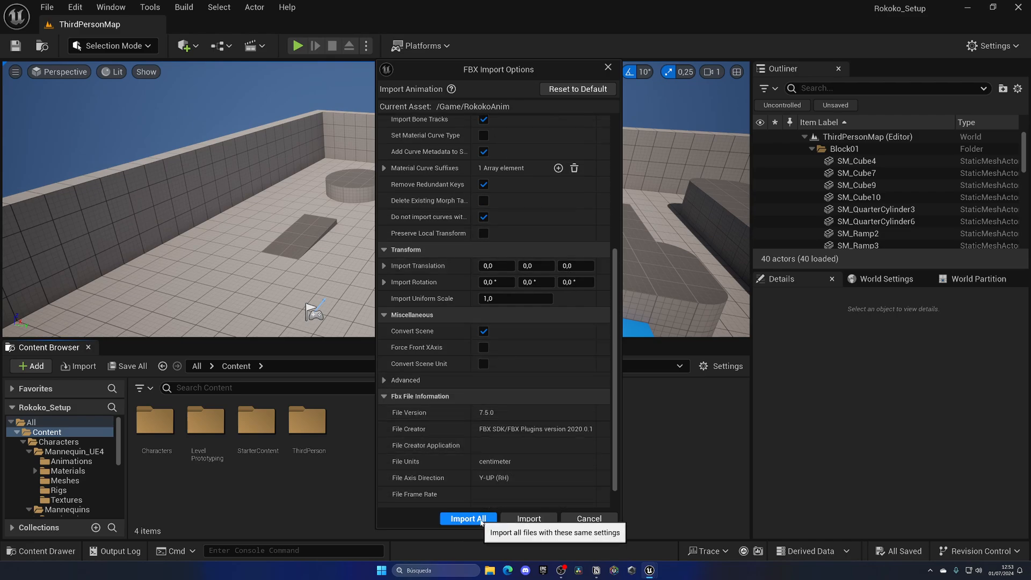
left_click(467, 517)
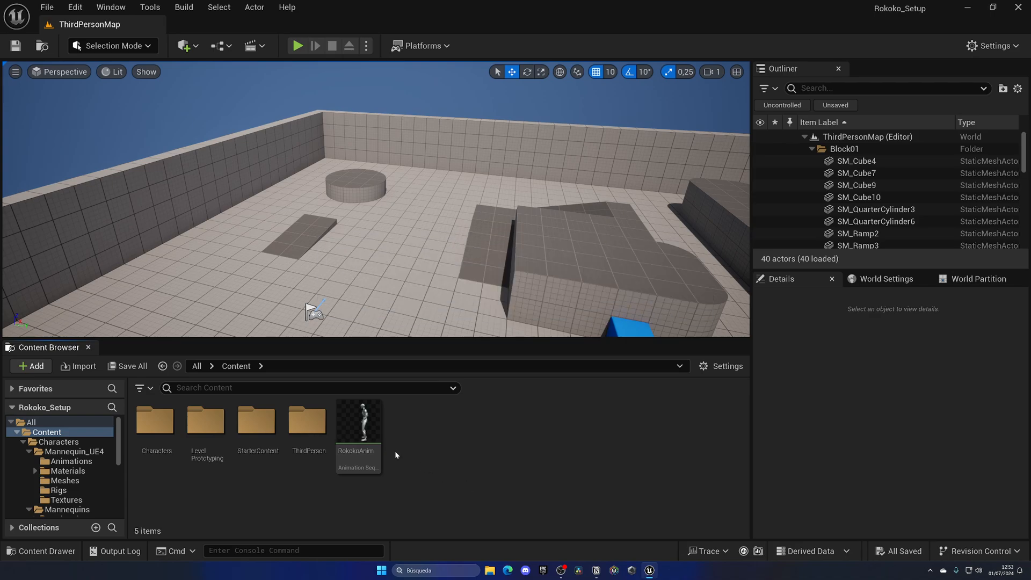
double_click(358, 421)
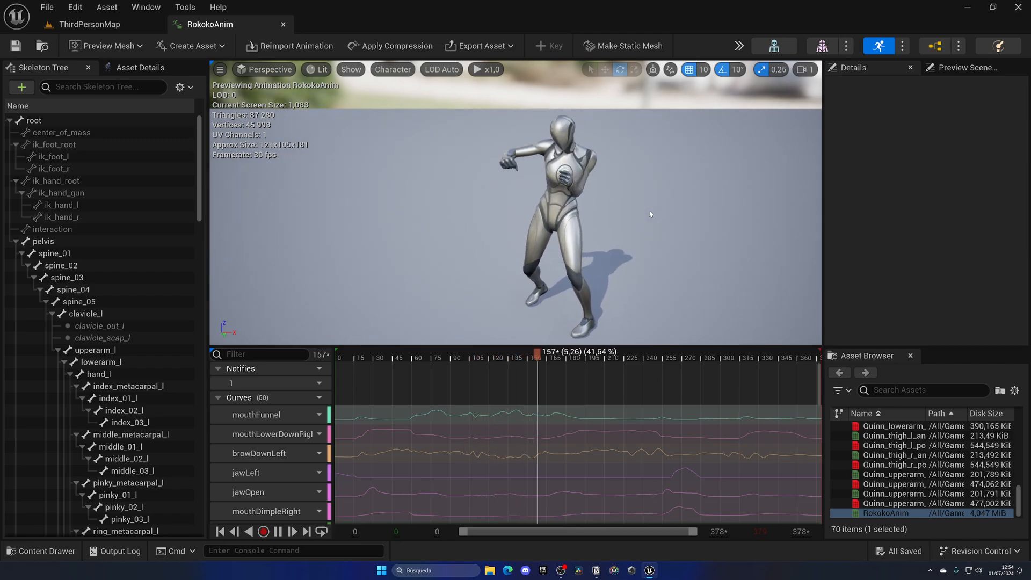
left_click(614, 351)
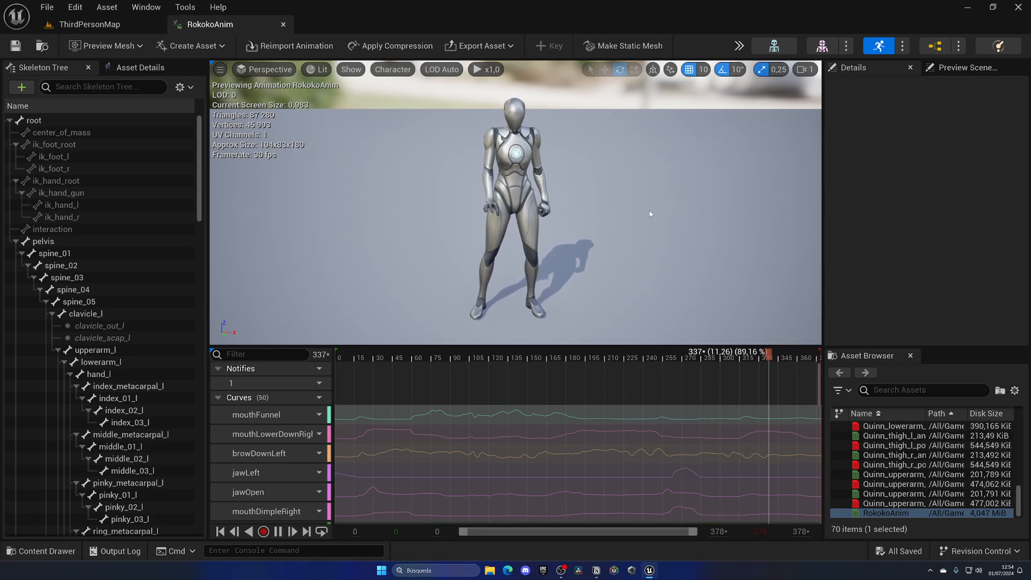
left_click(89, 25)
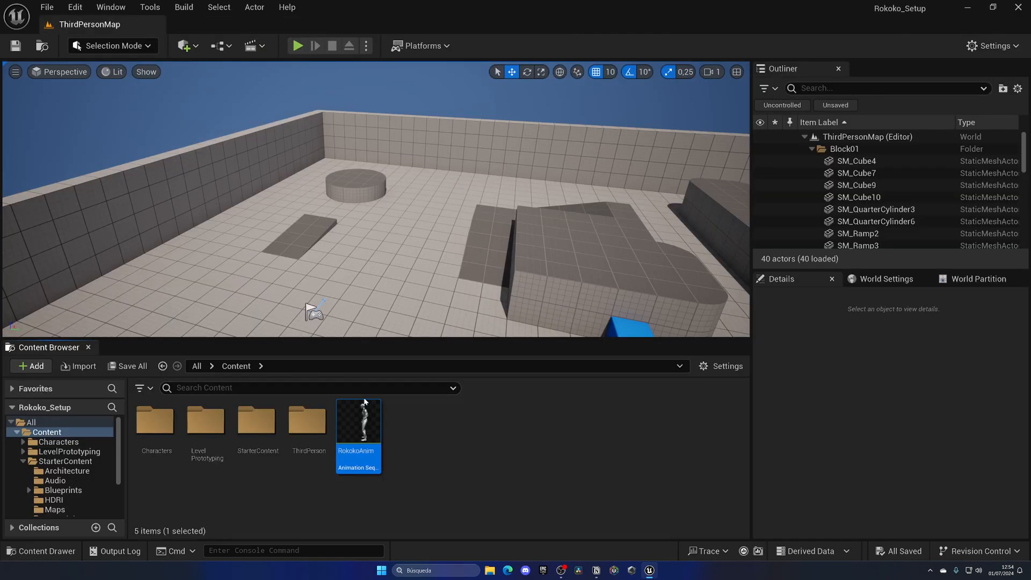
Drag RokokoAnim into the viewport as a mannequin actor and add the Gorka MetaHuman.
left_click_drag(358, 421, 360, 236)
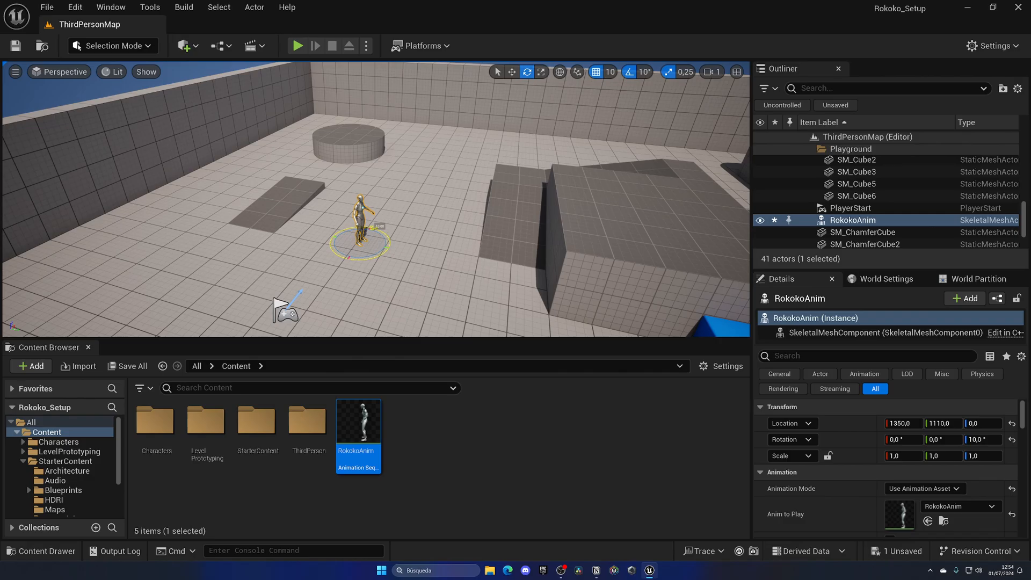
left_click(296, 45)
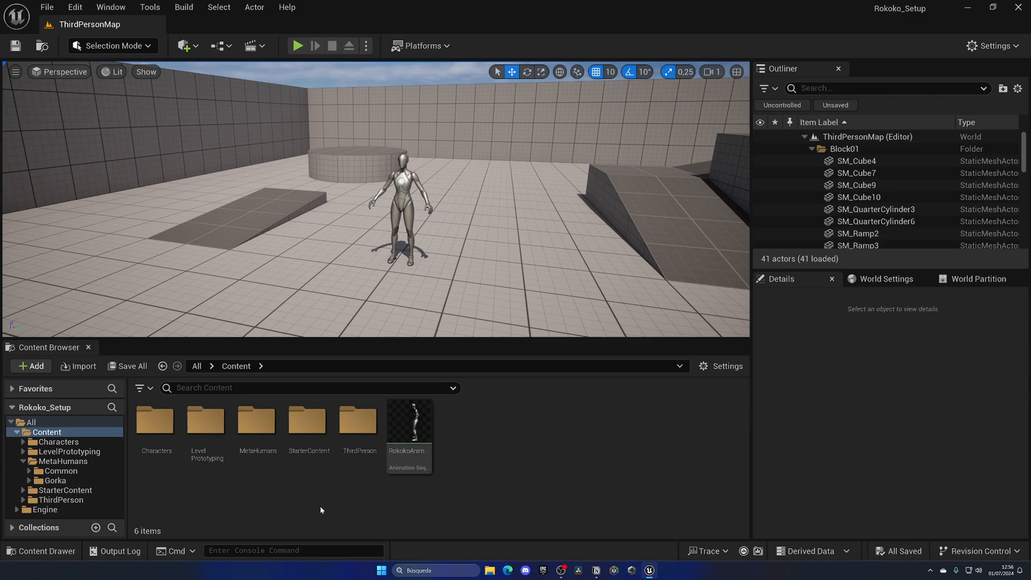
Inspect BP_Gorka's viewport and LODSync component, then remove the RokokoAnim mannequin from the level.
double_click(56, 480)
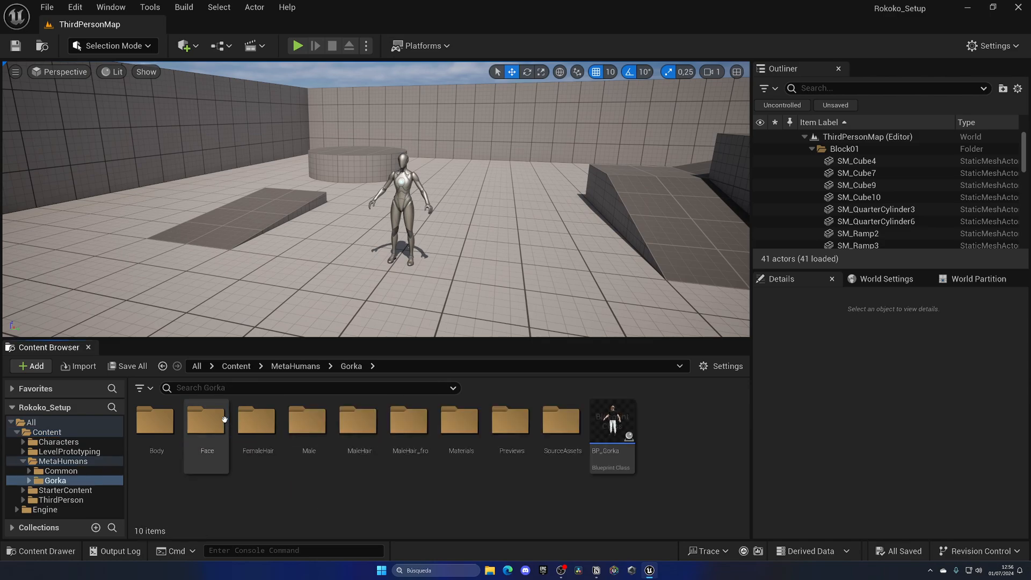
double_click(611, 419)
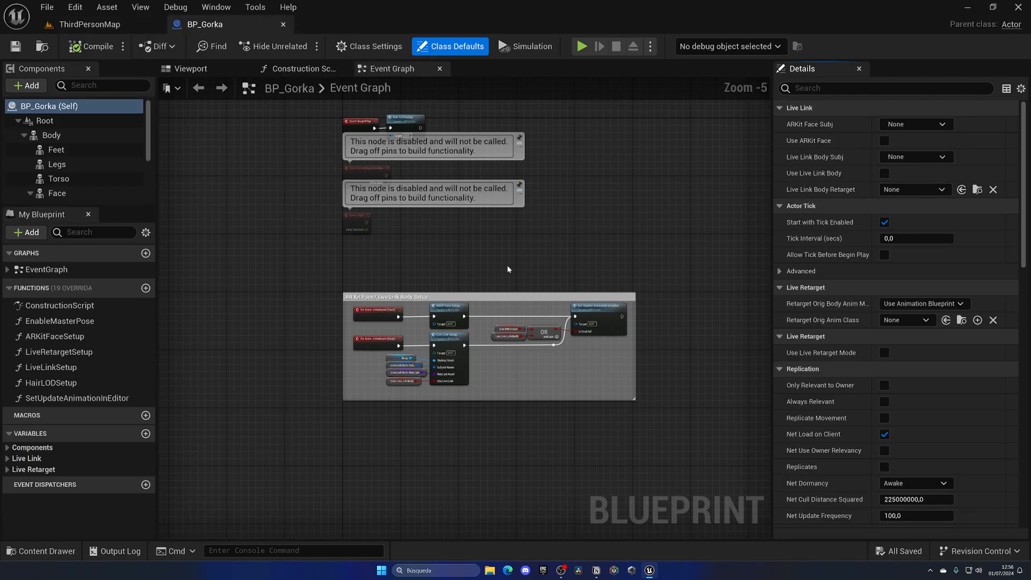
left_click(191, 69)
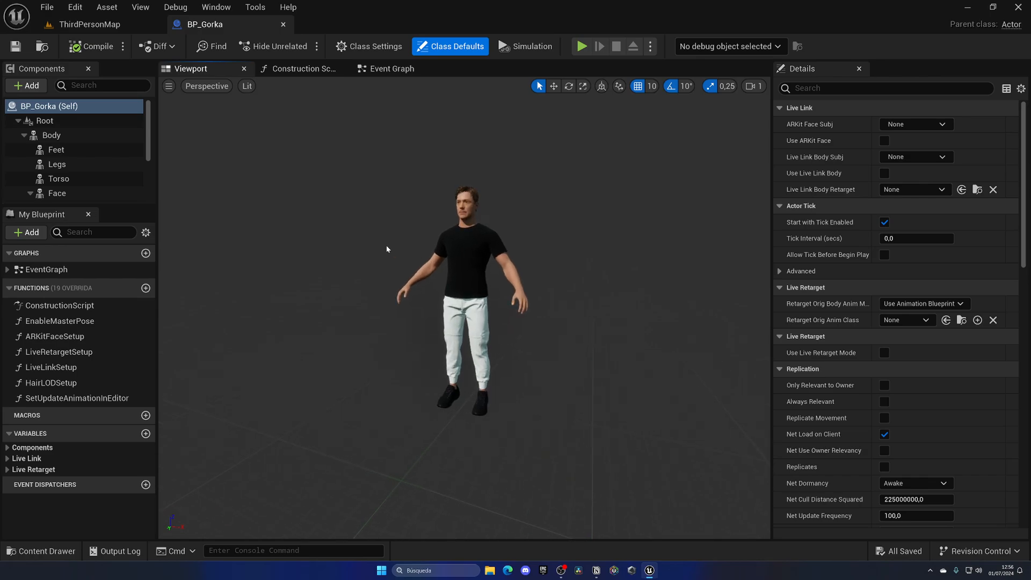
scroll("down", 3)
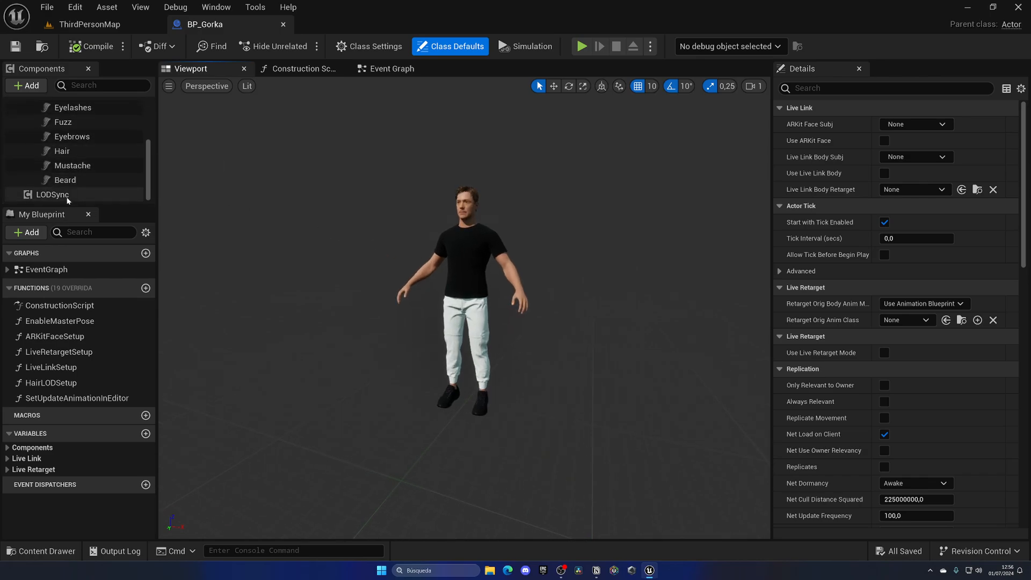
left_click(52, 195)
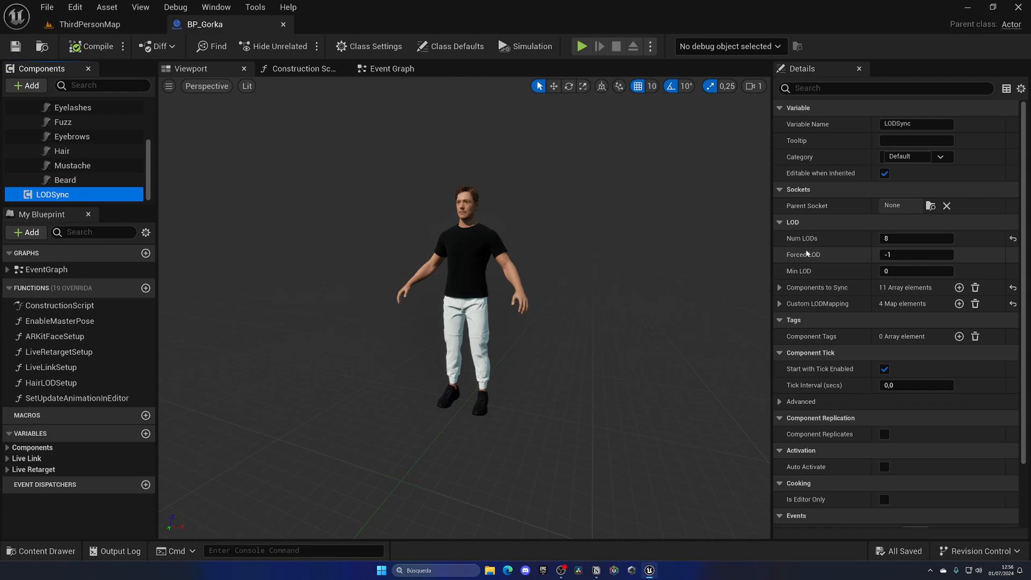
left_click(916, 255)
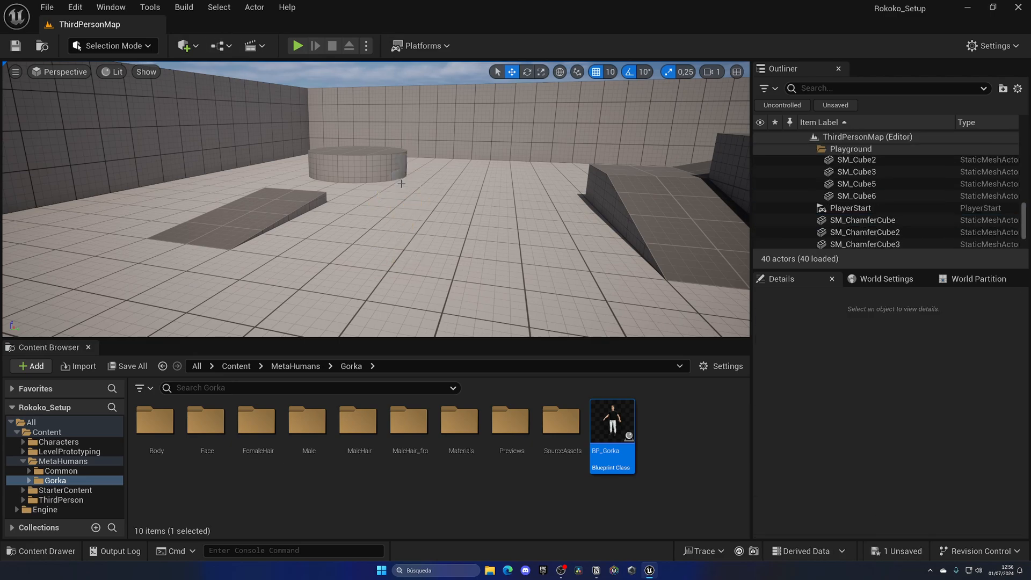
mouse_move(417, 244)
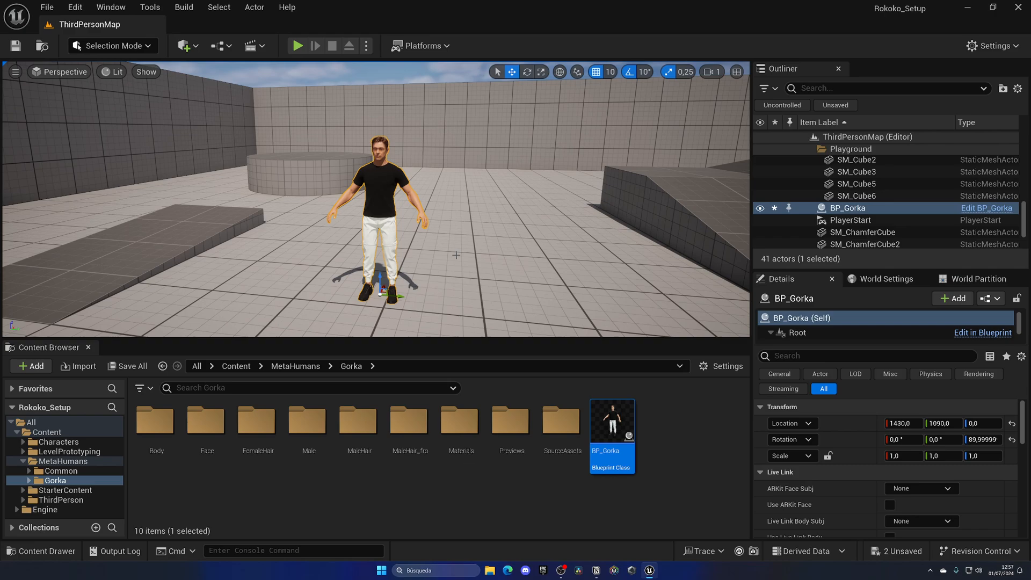
Select the imported RokokoAnim in the Content folder and check its skeleton and frame details.
left_click(235, 365)
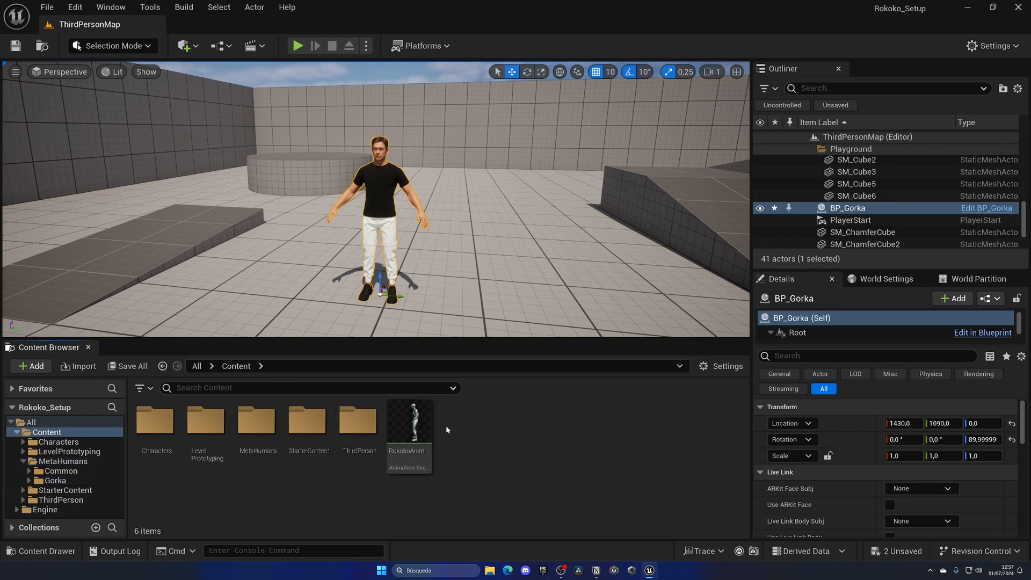
left_click(408, 421)
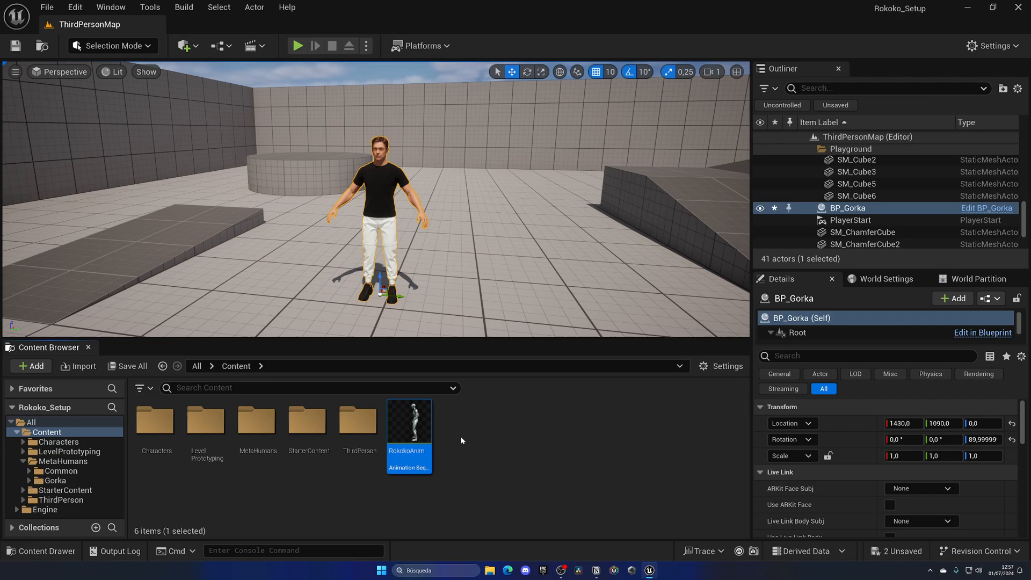
left_click(985, 207)
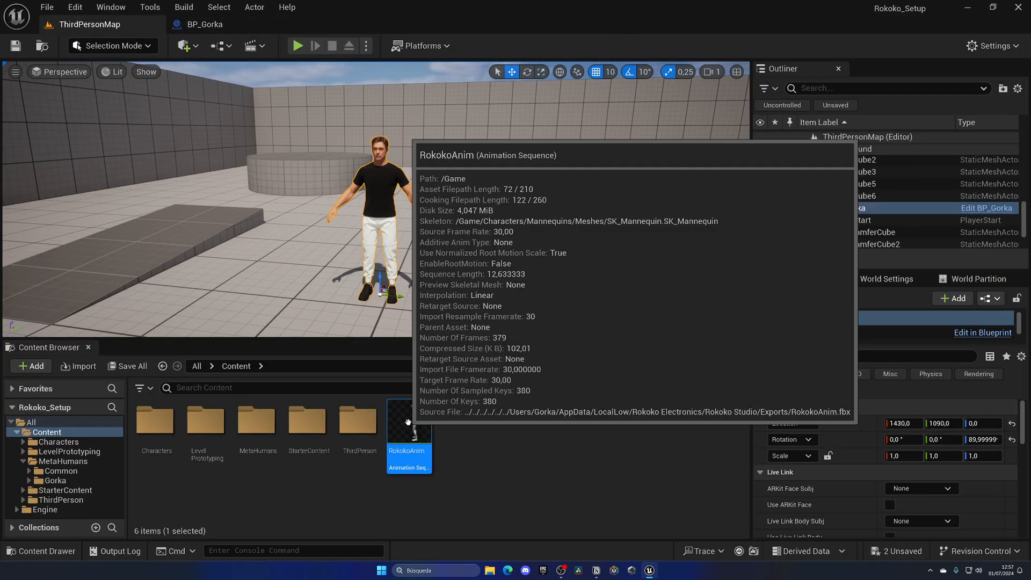
mouse_move(457, 438)
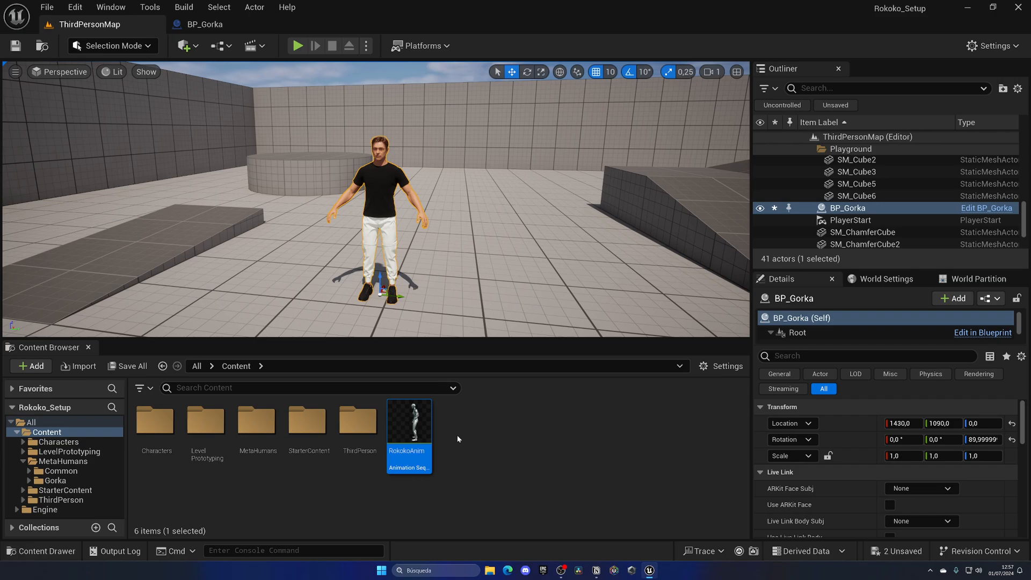
Start retargeting RokokoAnim with m_med_nrw_body as the target skeletal mesh.
right_click(408, 421)
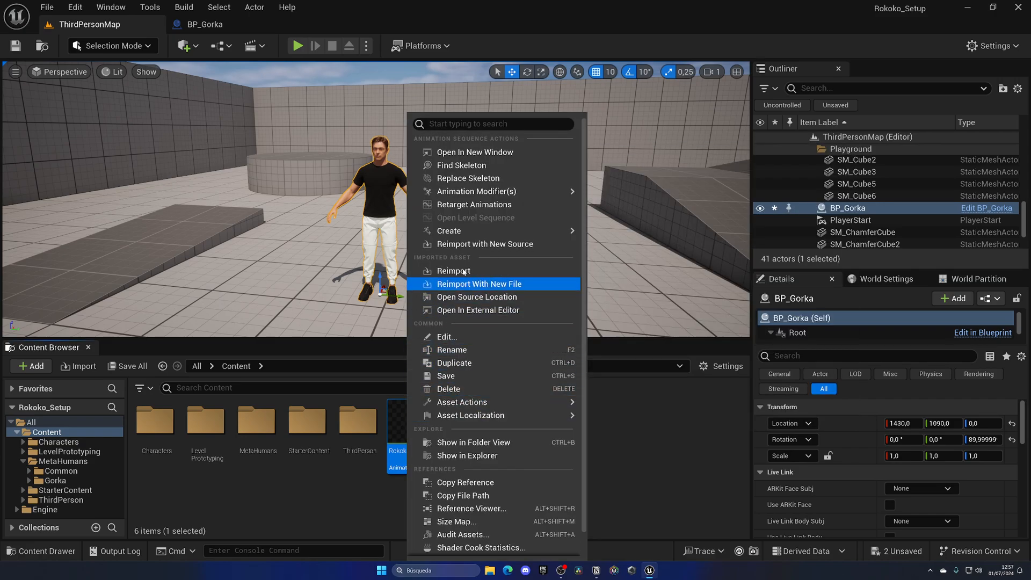
mouse_move(472, 204)
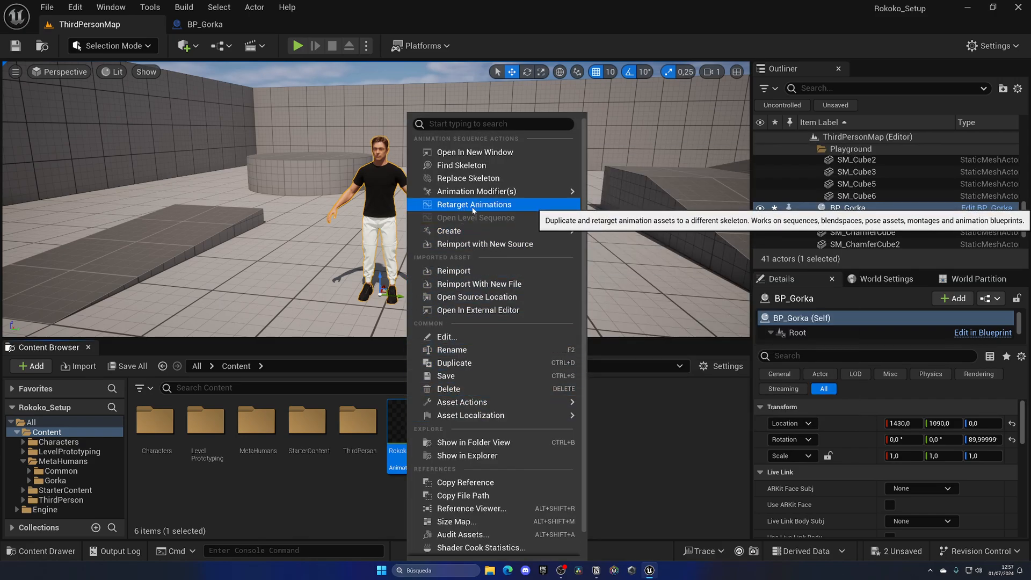
left_click(472, 204)
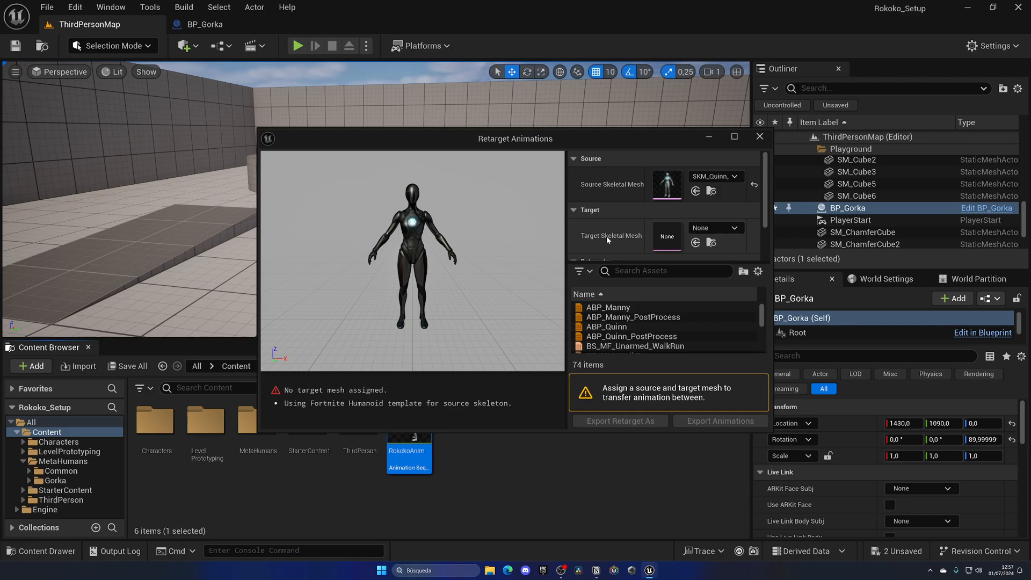
left_click(744, 227)
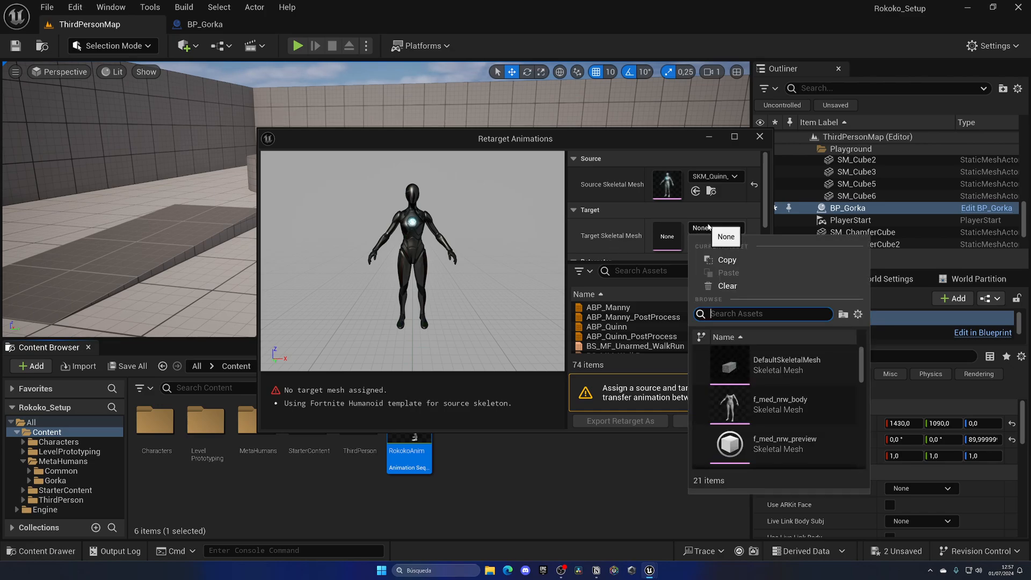
type("m_med")
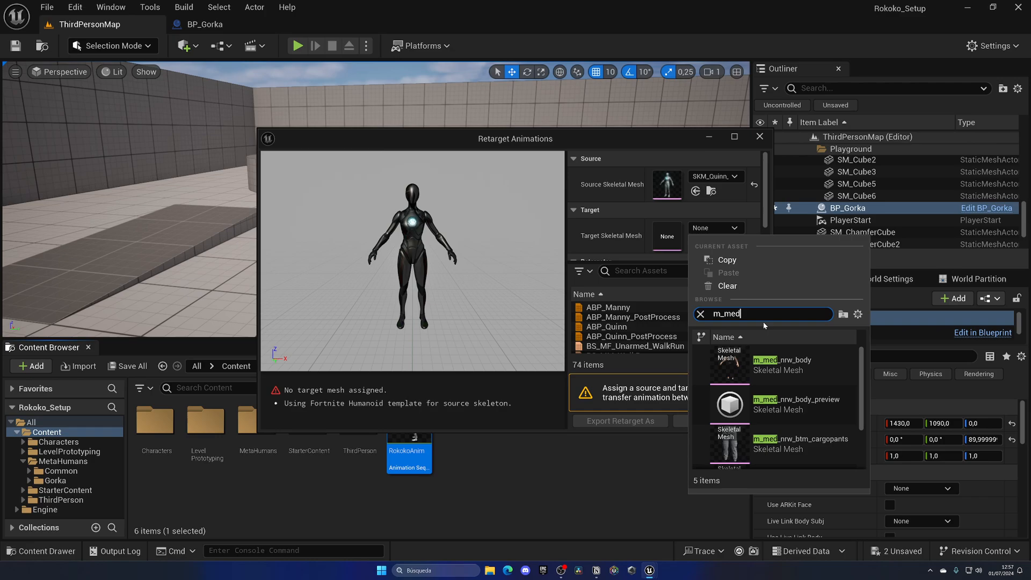
left_click(782, 360)
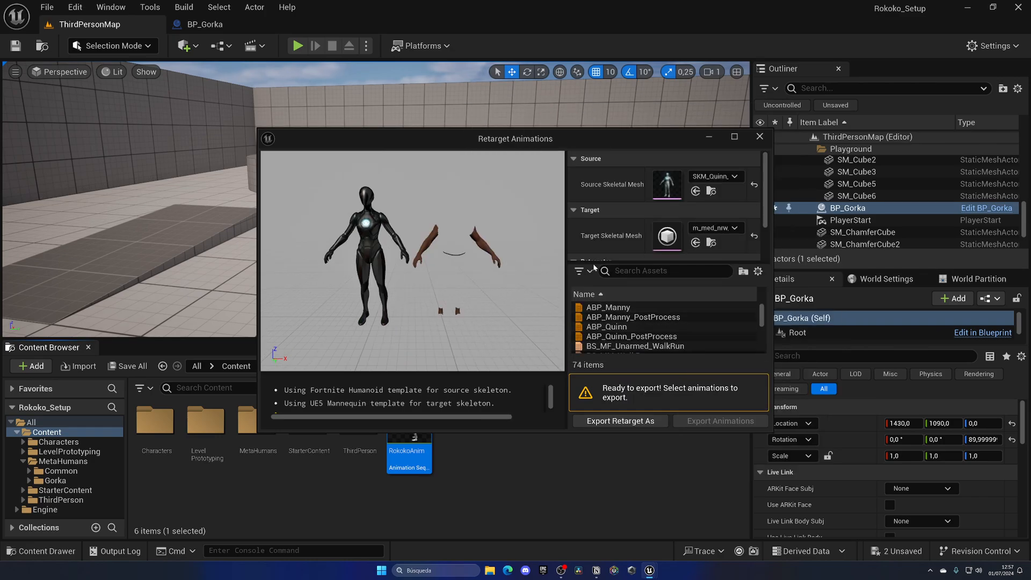
mouse_move(313, 166)
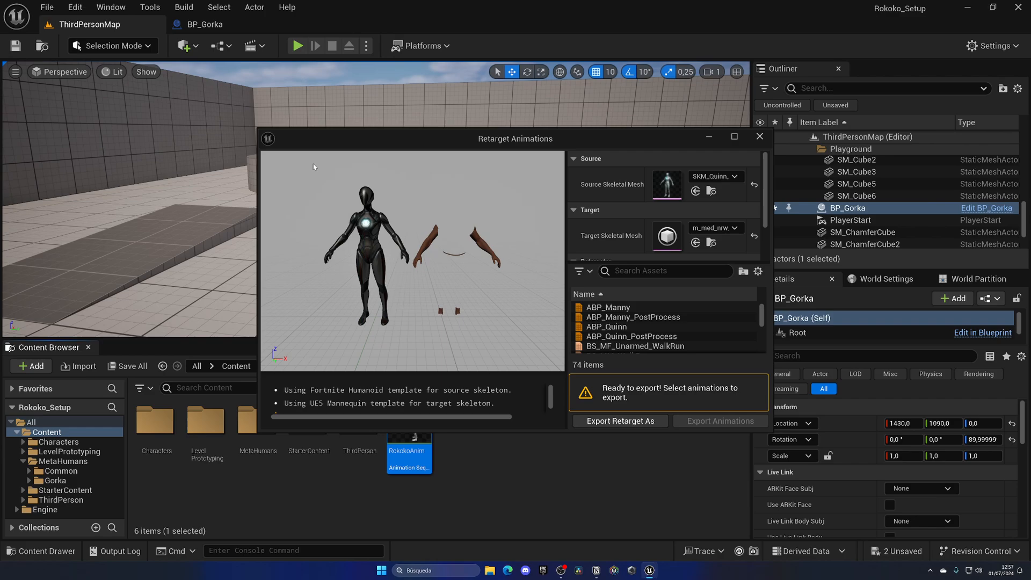
Select RokokoAnim in the retarget list and bring up Export Animations.
left_click(664, 271)
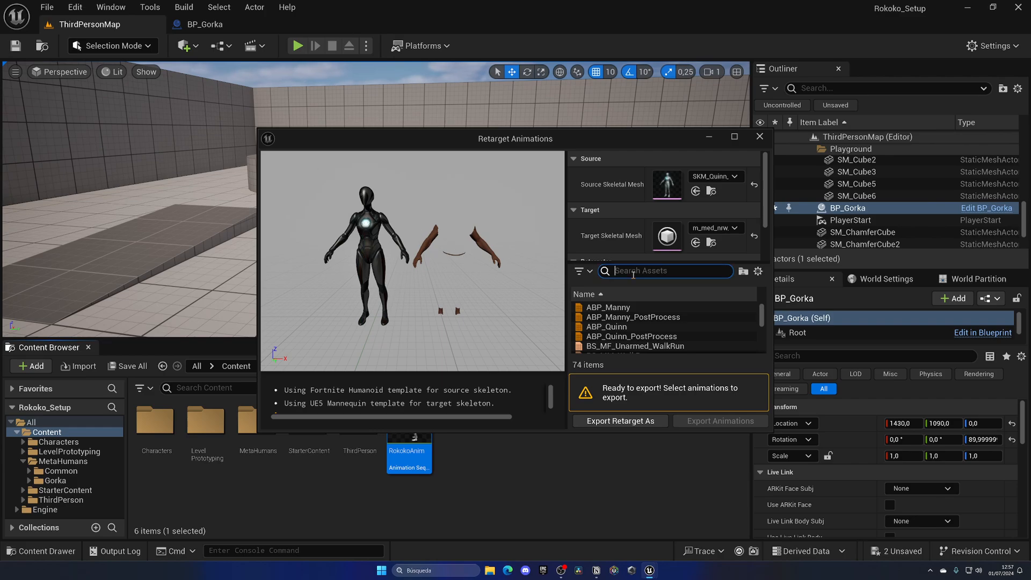
type("roko")
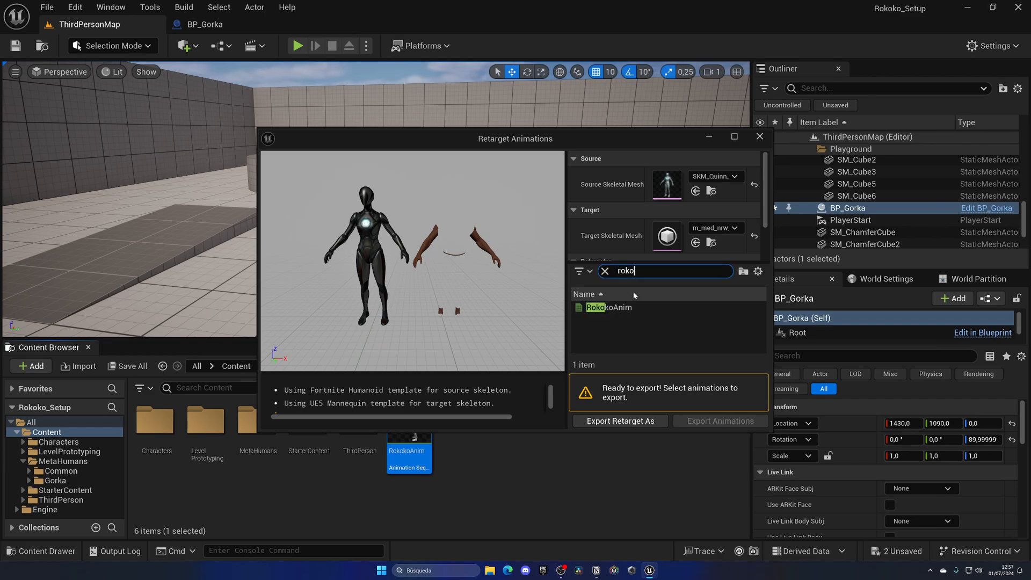
left_click(606, 308)
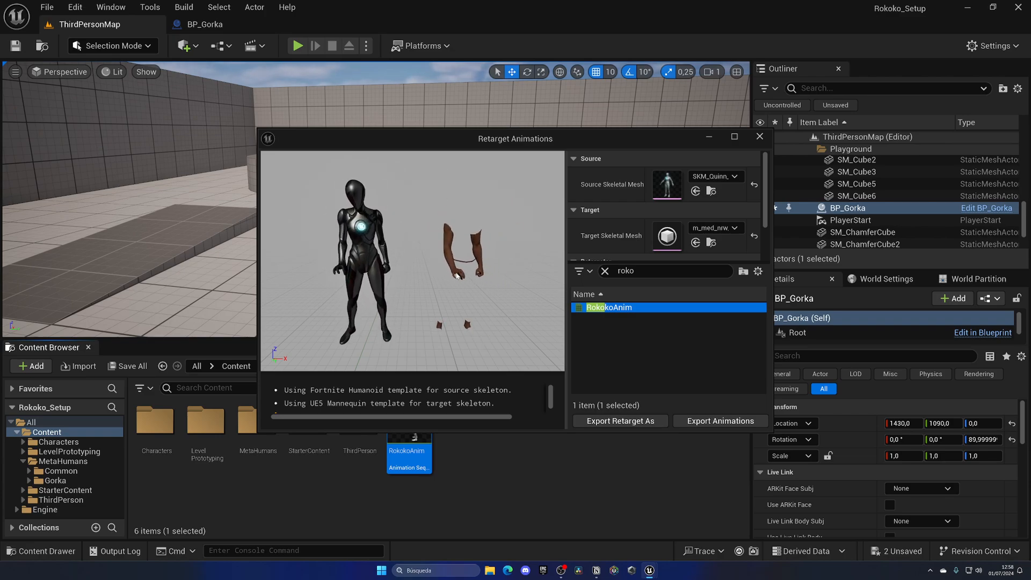
left_click(719, 421)
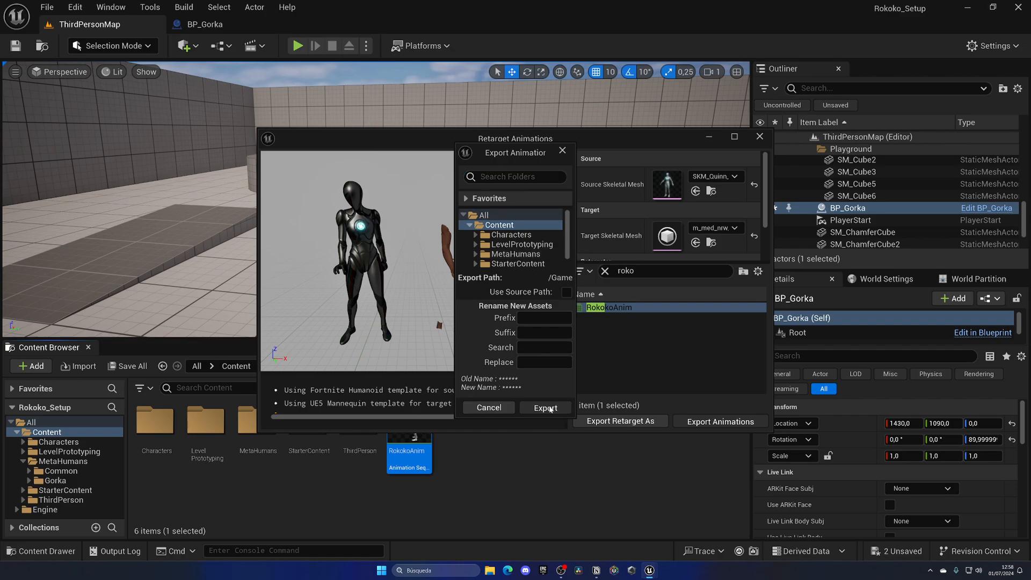
Export the retargeted RokokoAnimMH and preview it playing on the MetaHuman body.
left_click(545, 407)
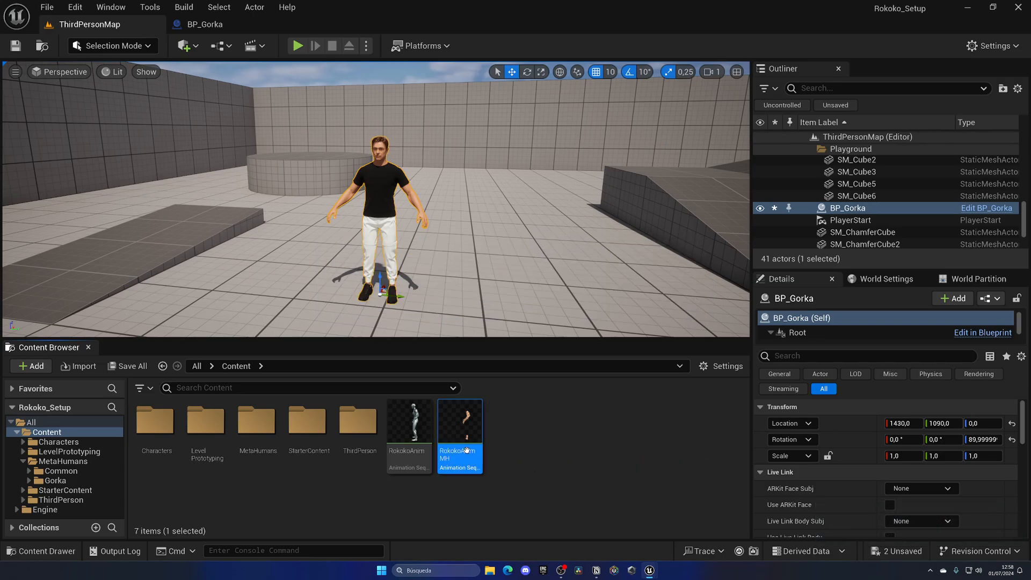
double_click(459, 420)
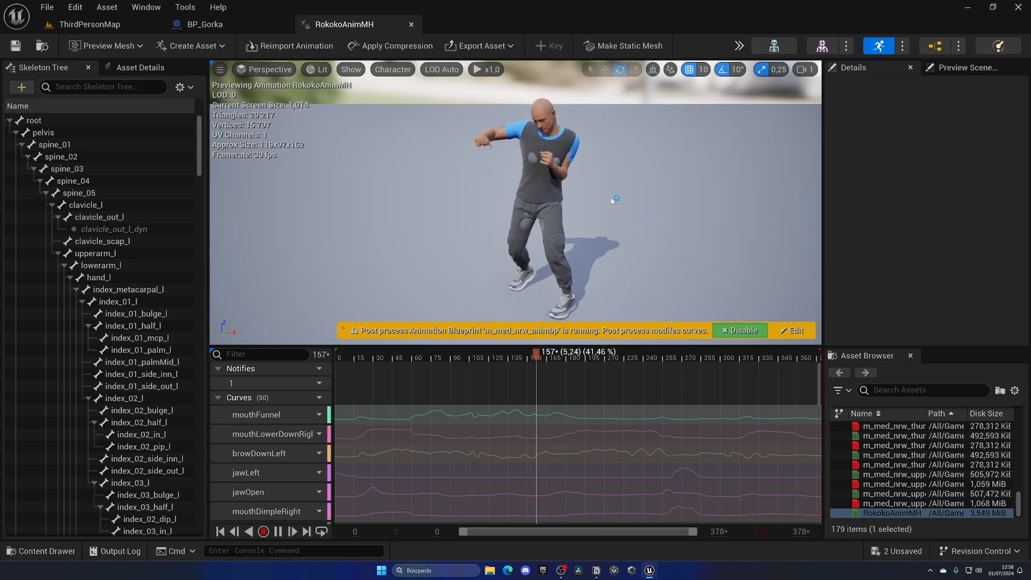
left_click(92, 25)
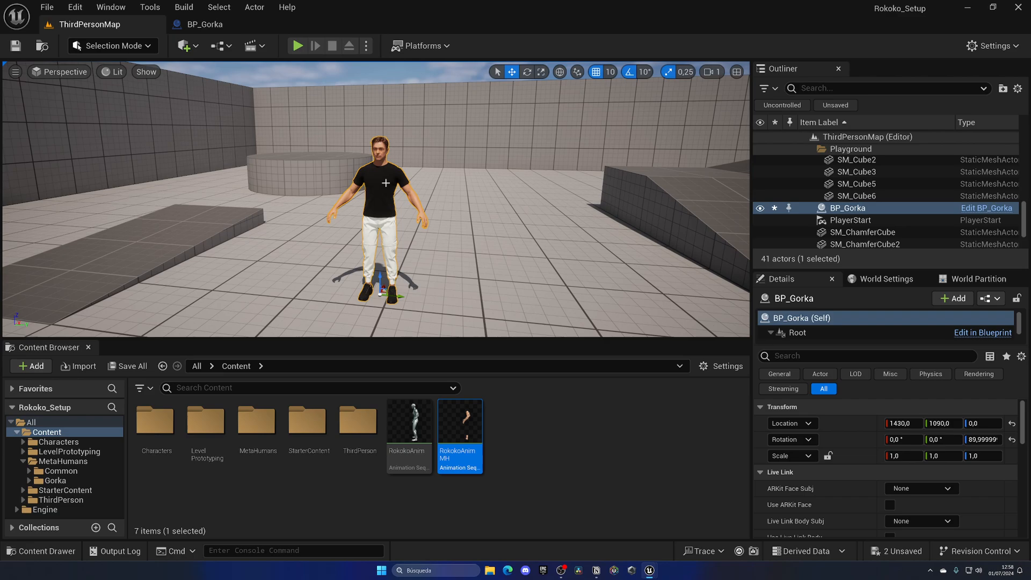
Add a new level sequence to the level and save it as Sequence1.
left_click(251, 45)
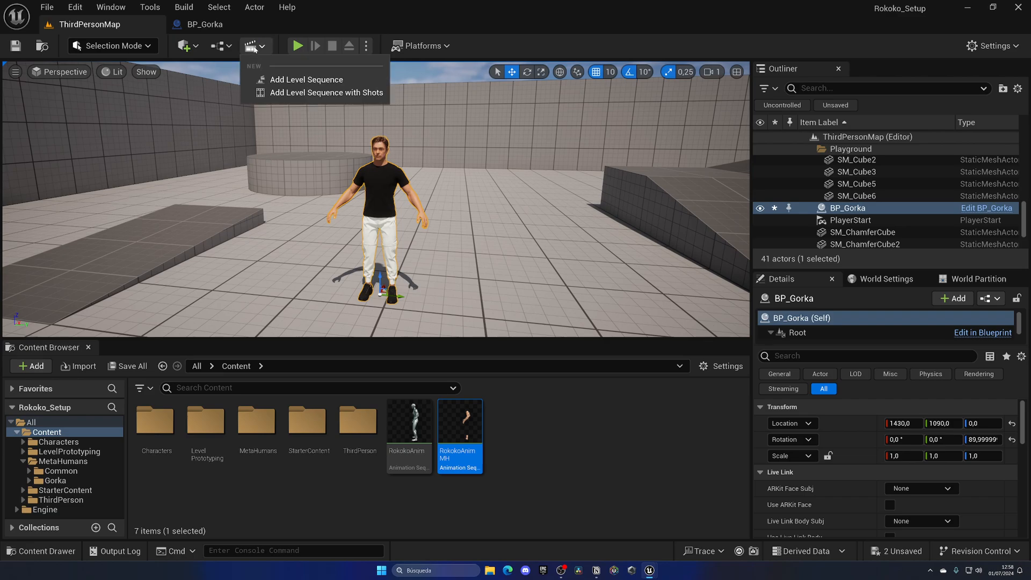
left_click(305, 78)
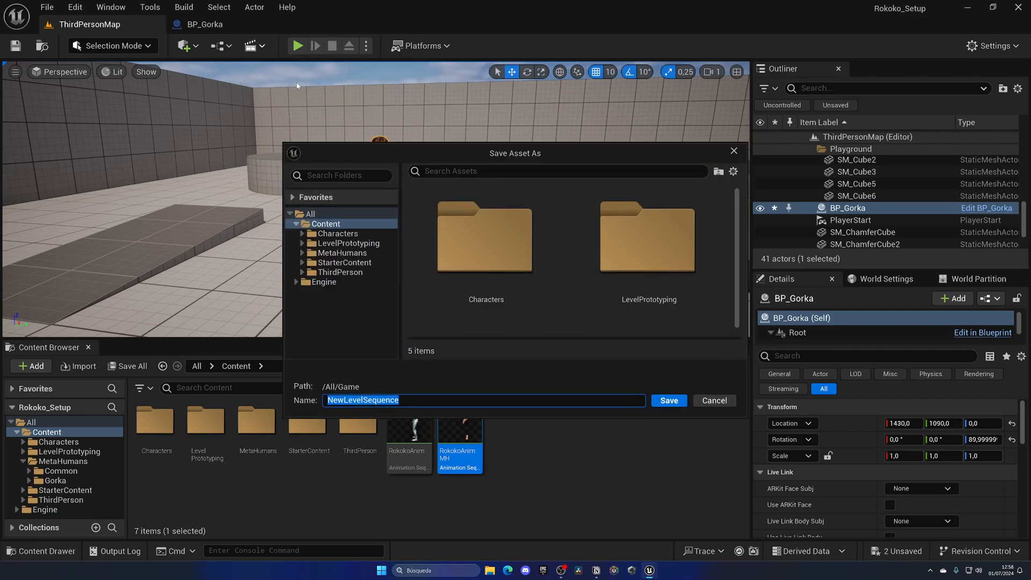
type("Sequ")
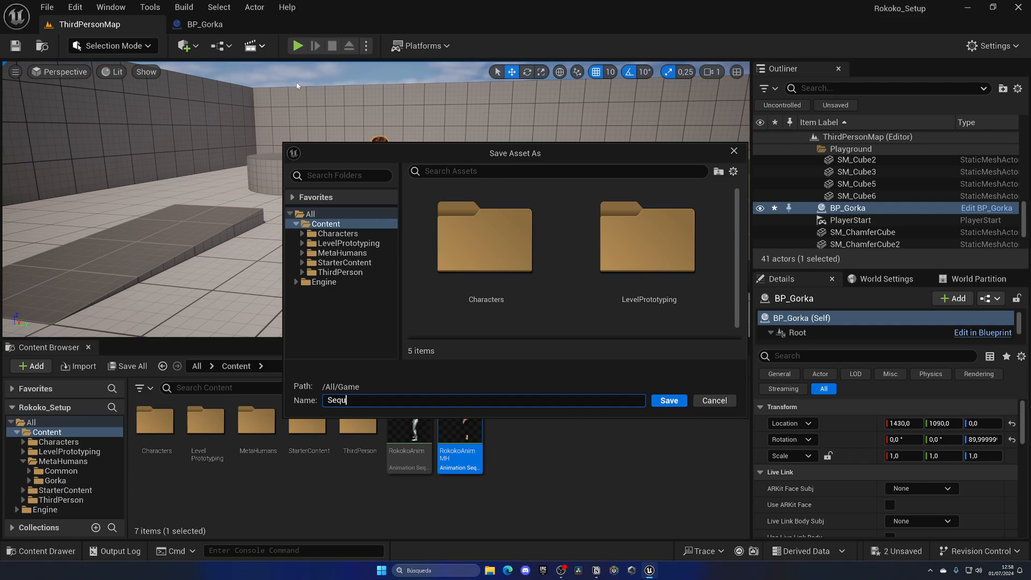
left_click(667, 400)
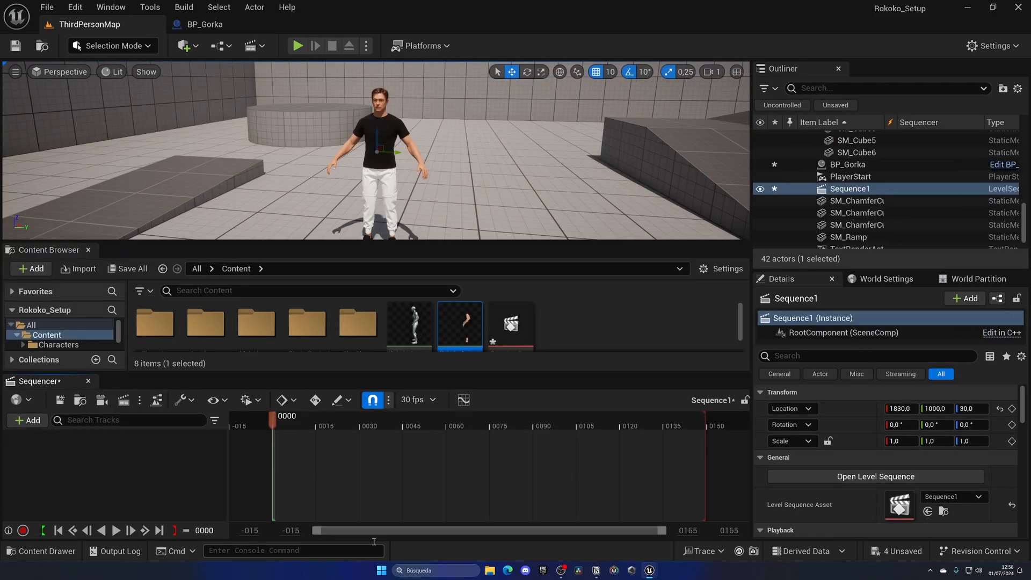
Pick the BP_Gorka character in the Outliner for the sequence.
left_click(110, 7)
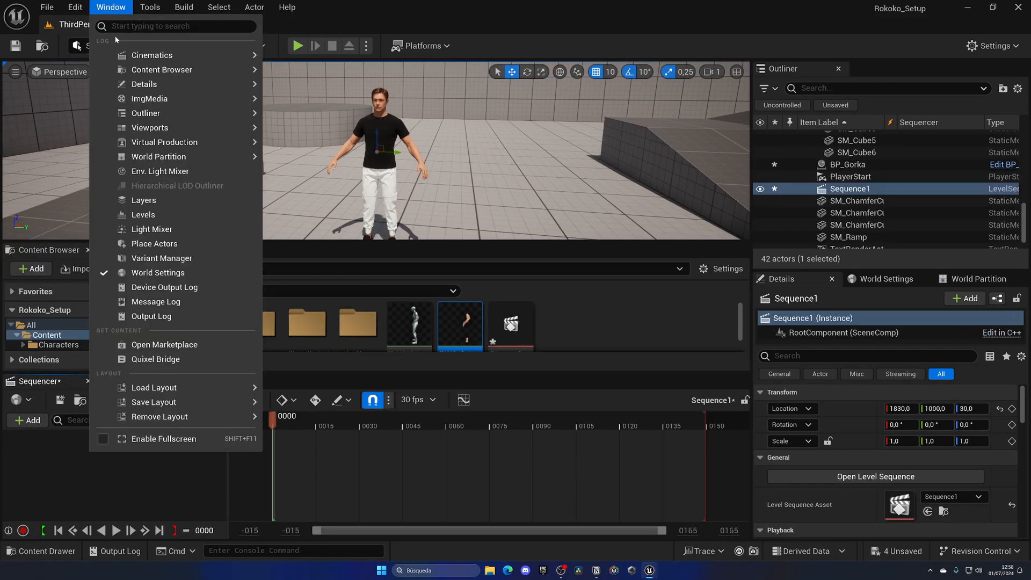
left_click(76, 7)
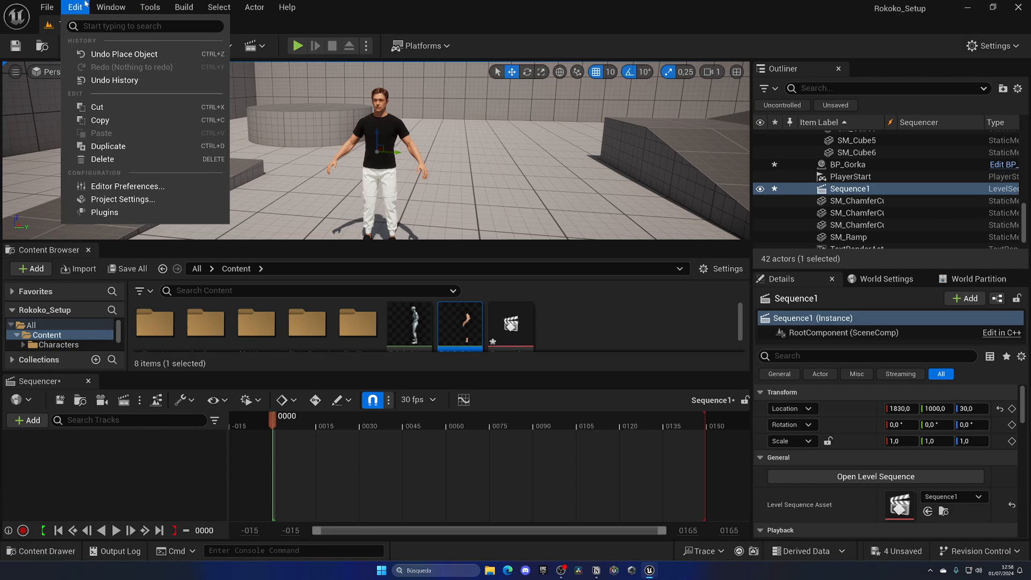
left_click(111, 7)
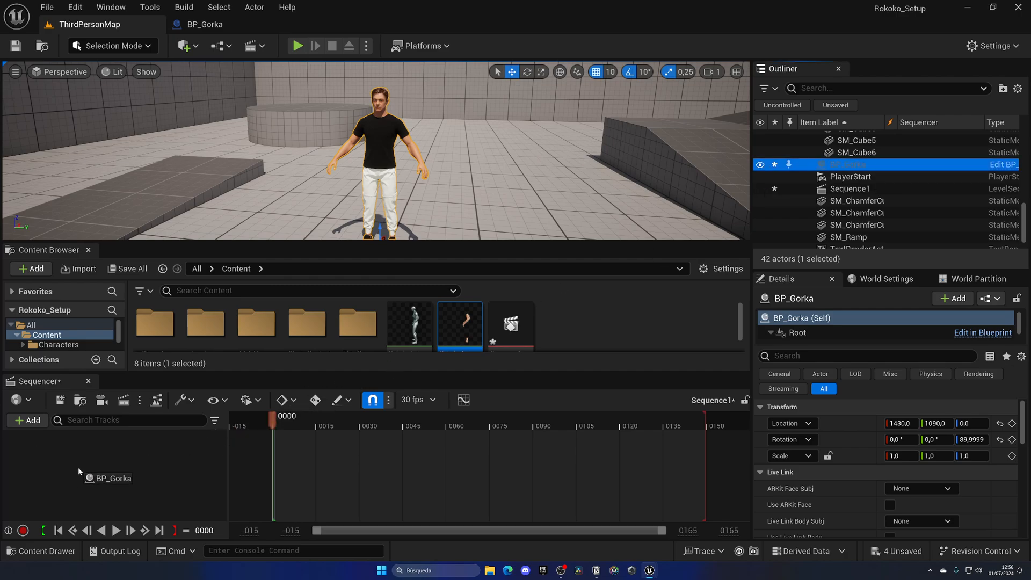
Add BP_Gorka to Sequence1, remove its default control rig tracks, and list tracks for Body.
left_click(112, 45)
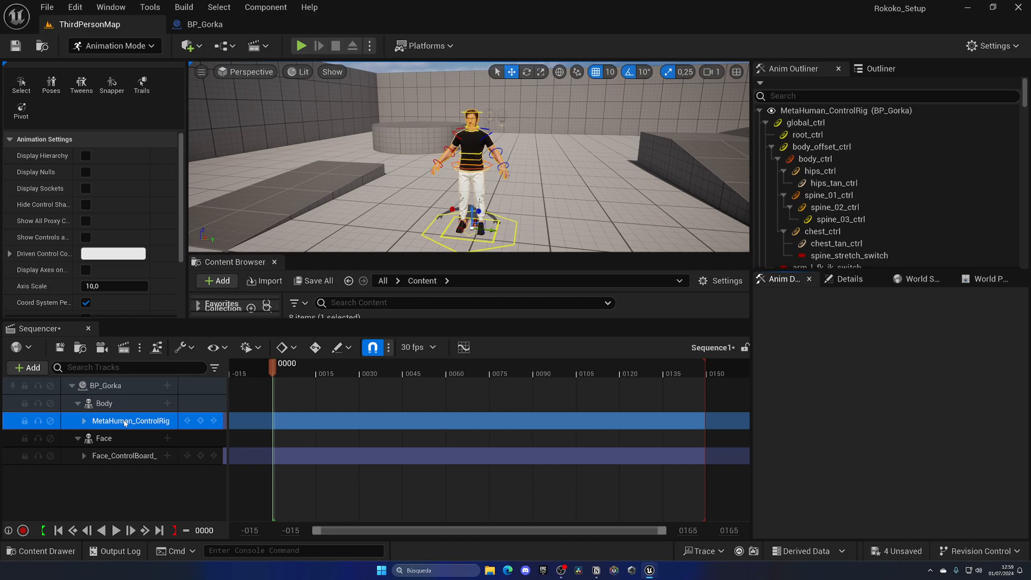
left_click(136, 438)
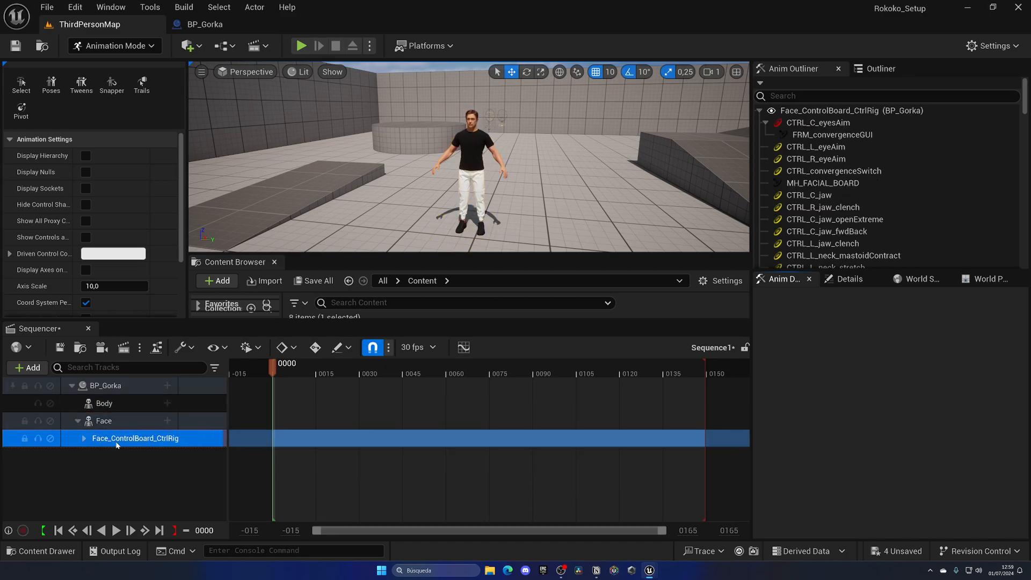
mouse_move(116, 444)
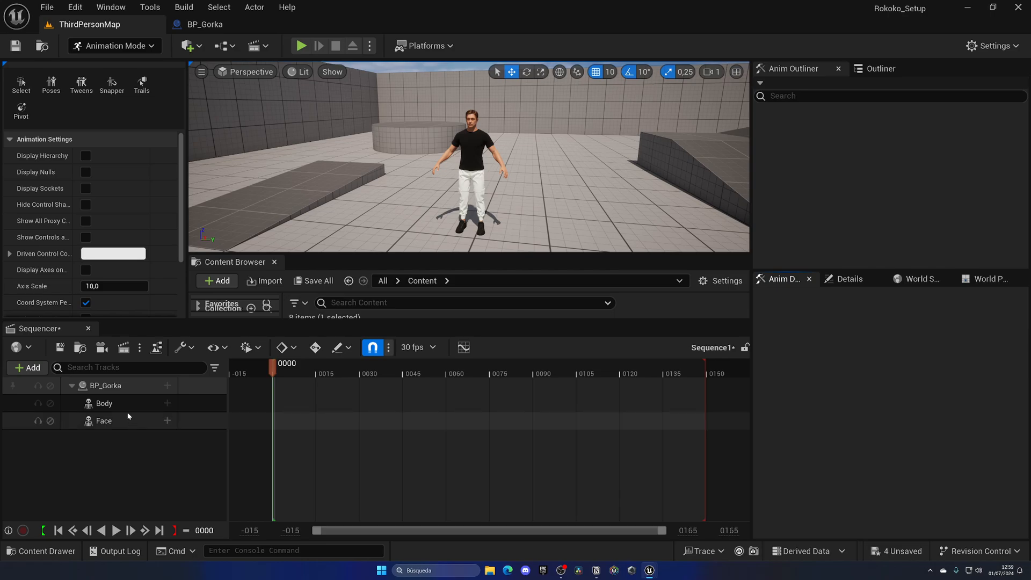
left_click(167, 403)
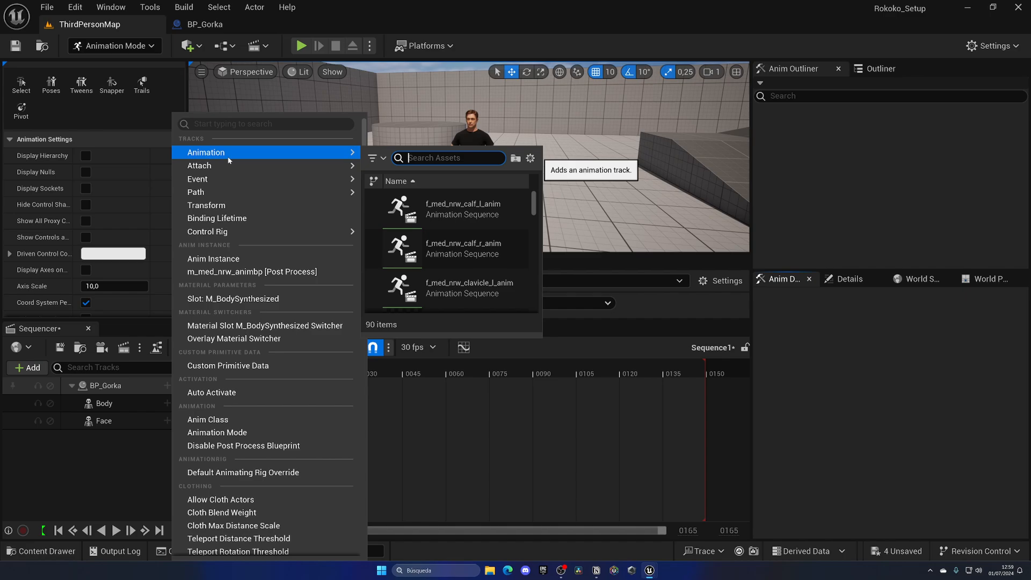
Filter the Body track's animation picker with 'rokok' to find the Rokoko clip.
type("rokok")
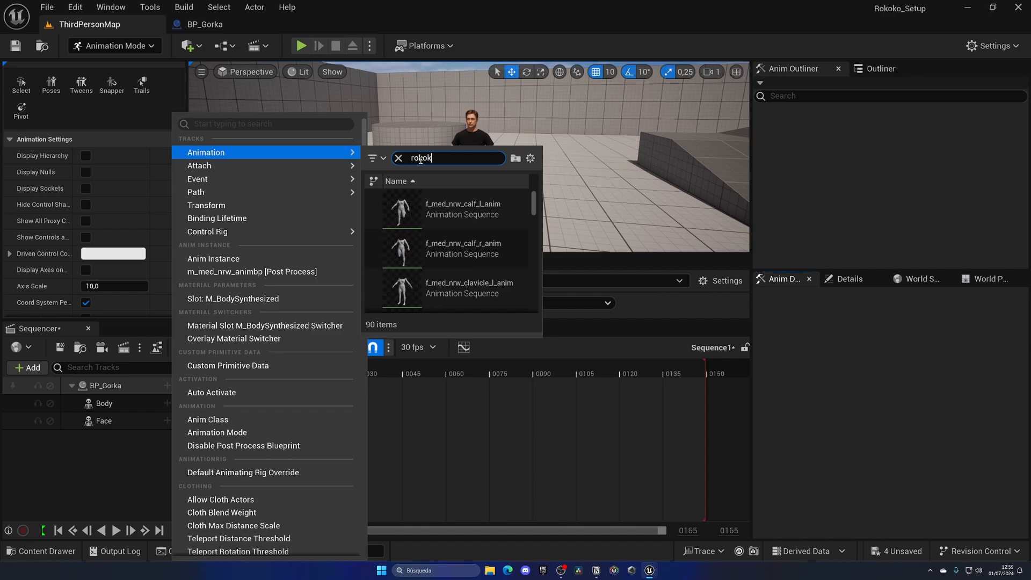